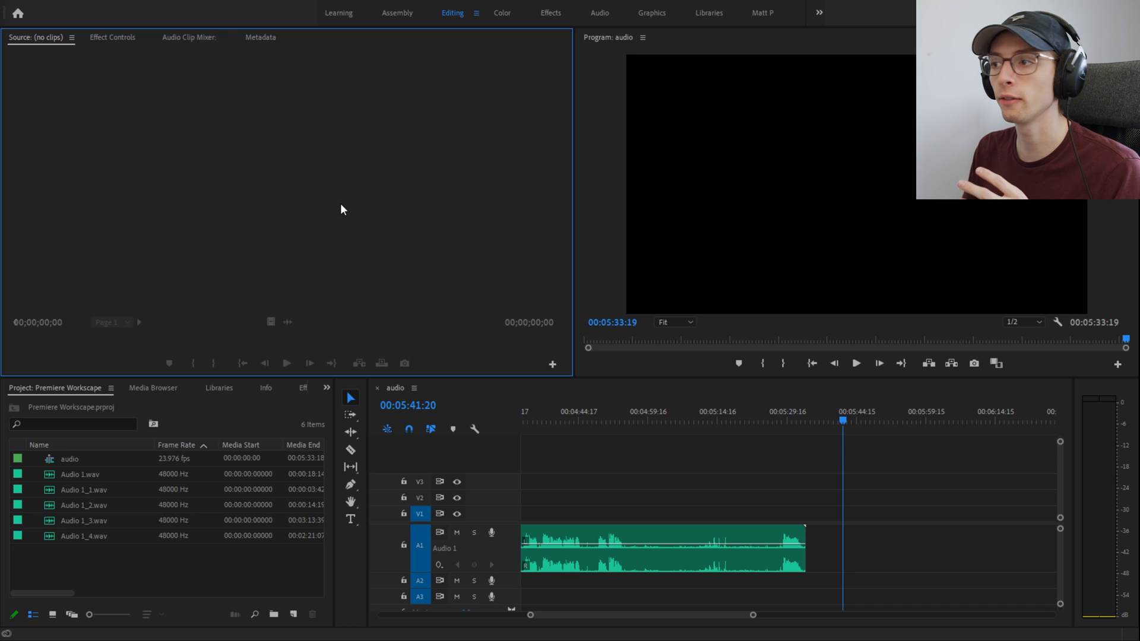
mouse_move(330, 211)
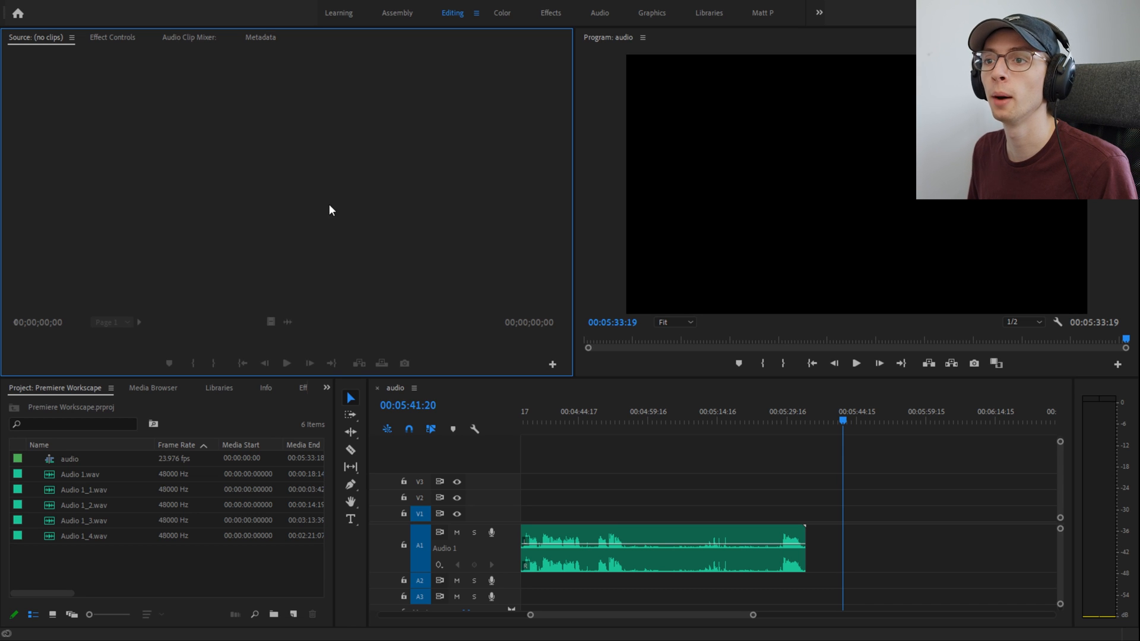
Step: Preview the Effect Controls, Metadata, Info and History panels one after another
click(113, 36)
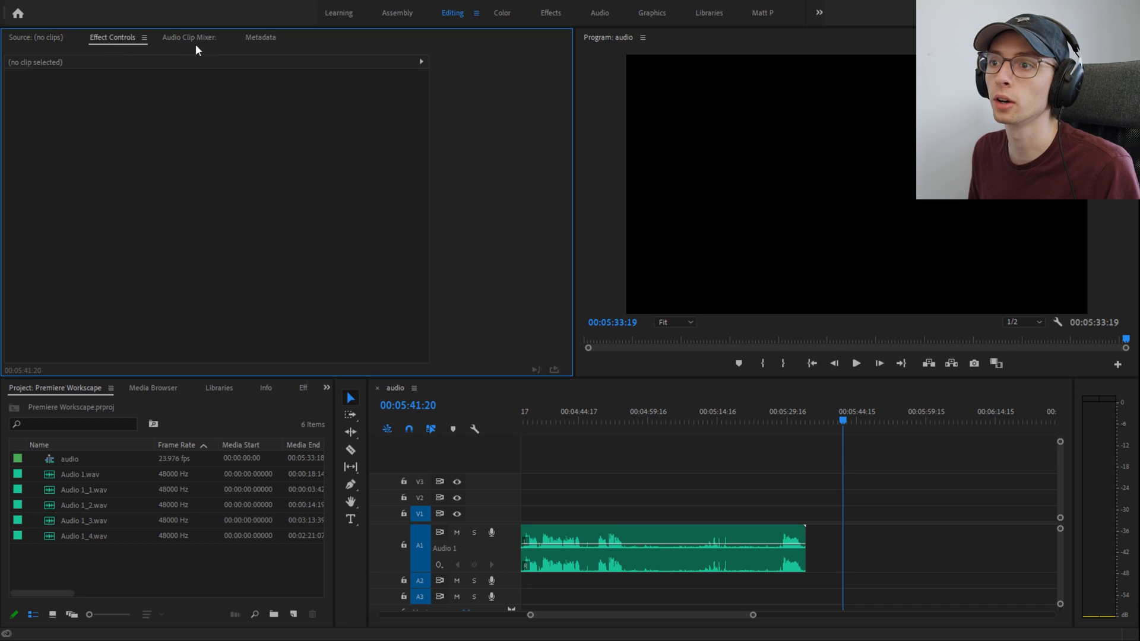
click(260, 36)
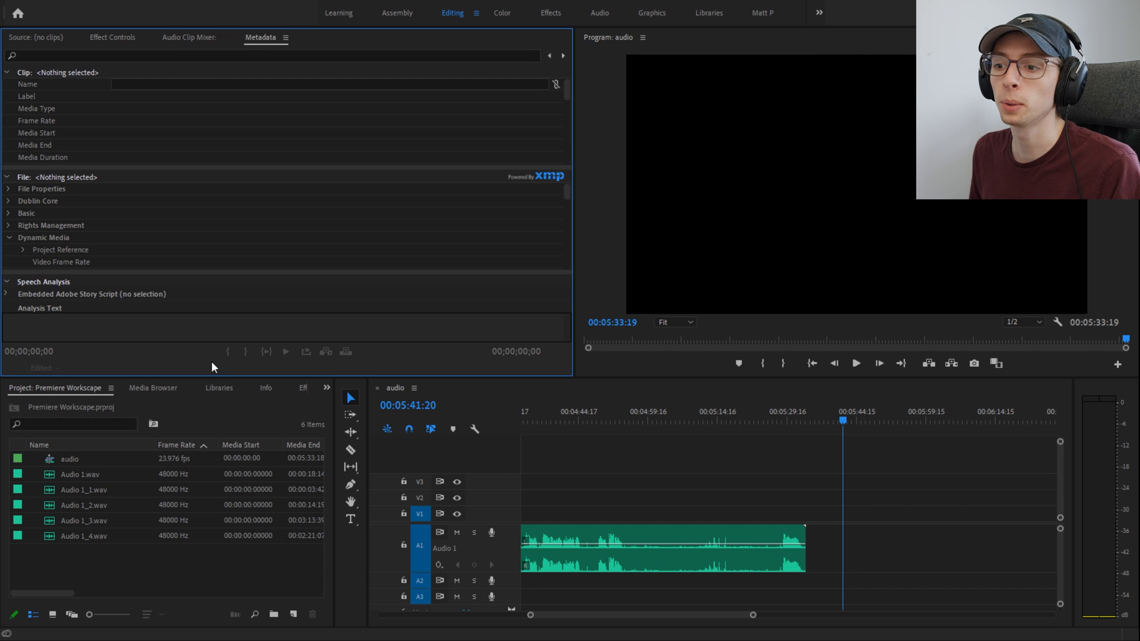
click(262, 387)
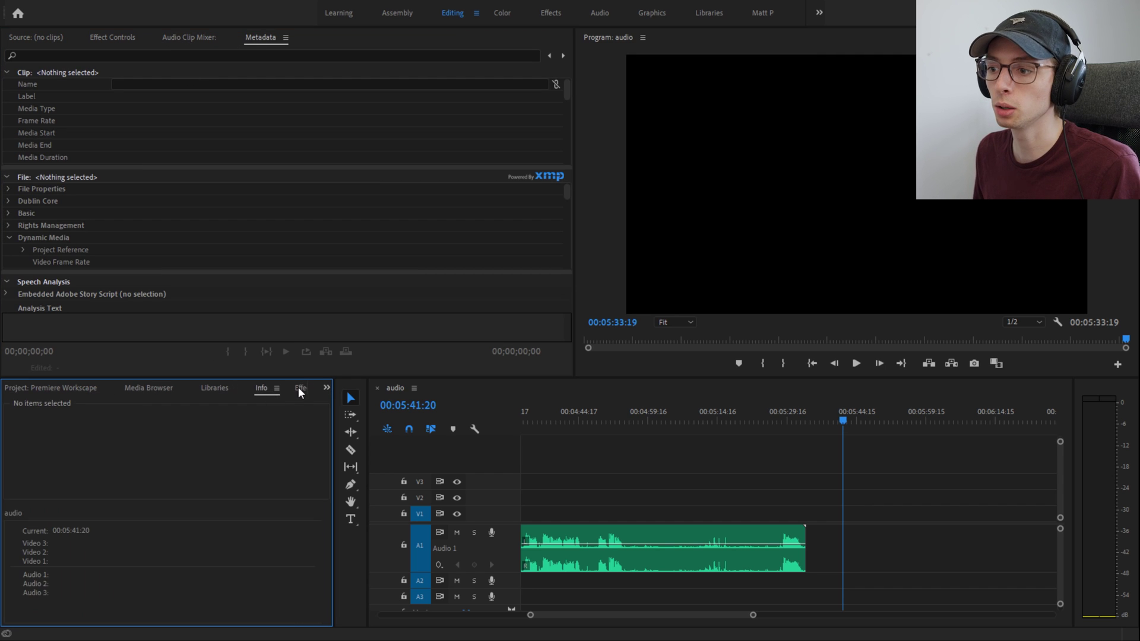
click(301, 387)
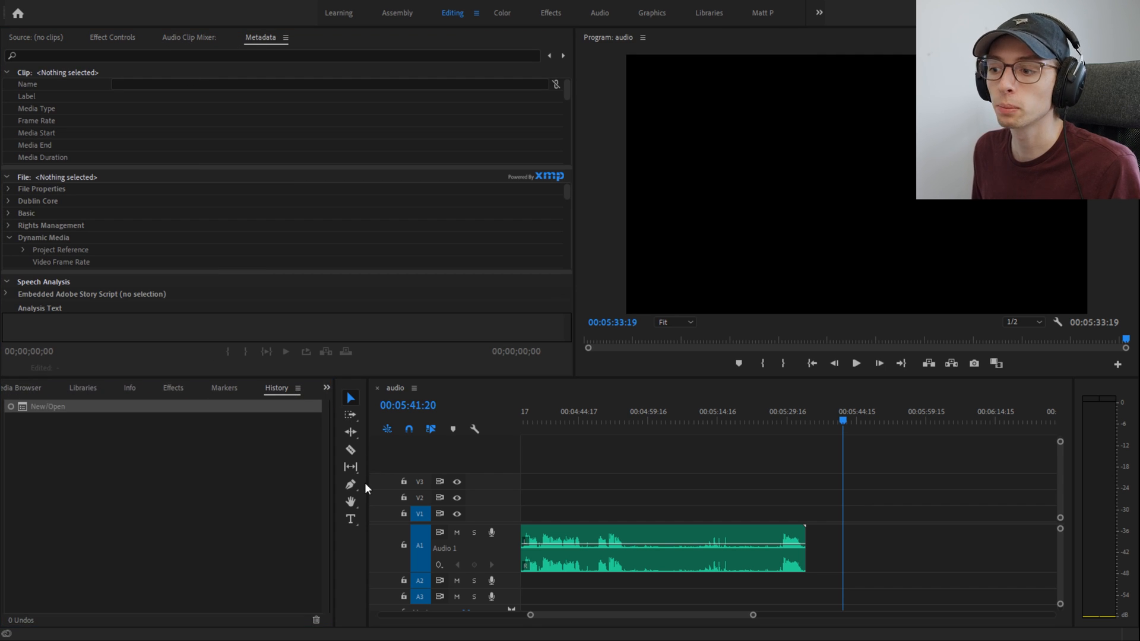
click(224, 388)
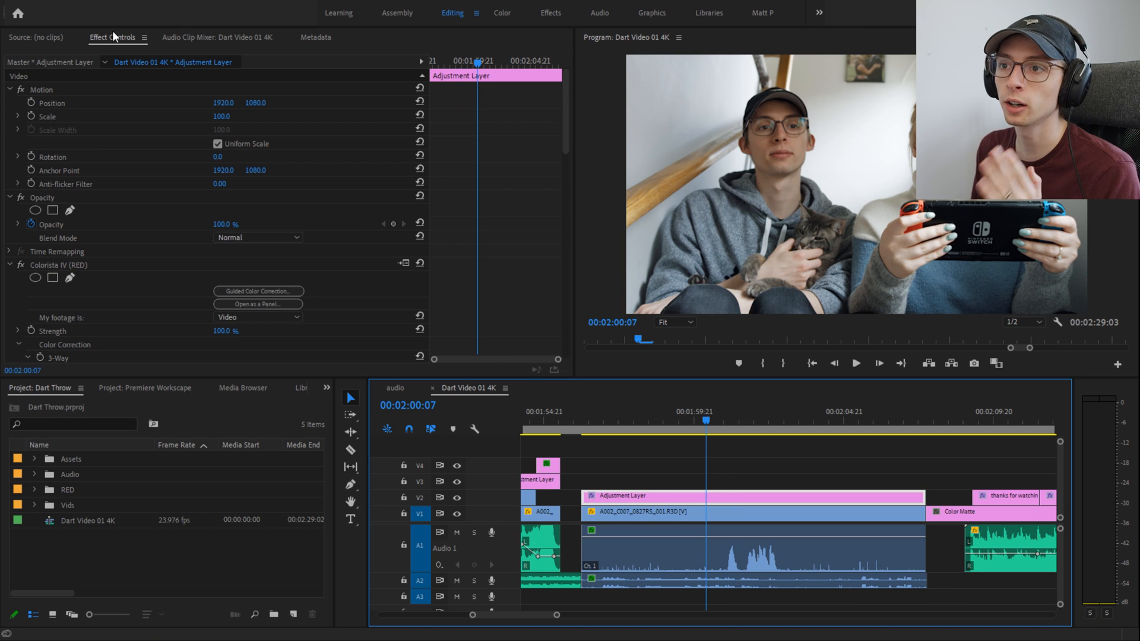
Step: Scroll through Effect Controls and close the Audio Clip Mixer panel
scroll(down, 3)
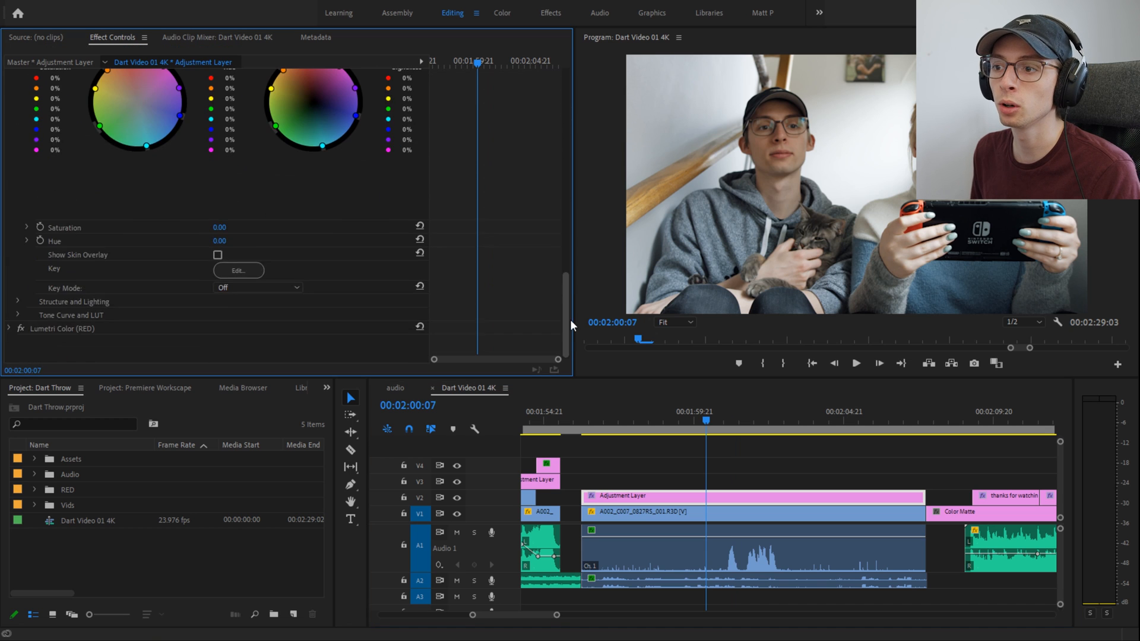
click(856, 363)
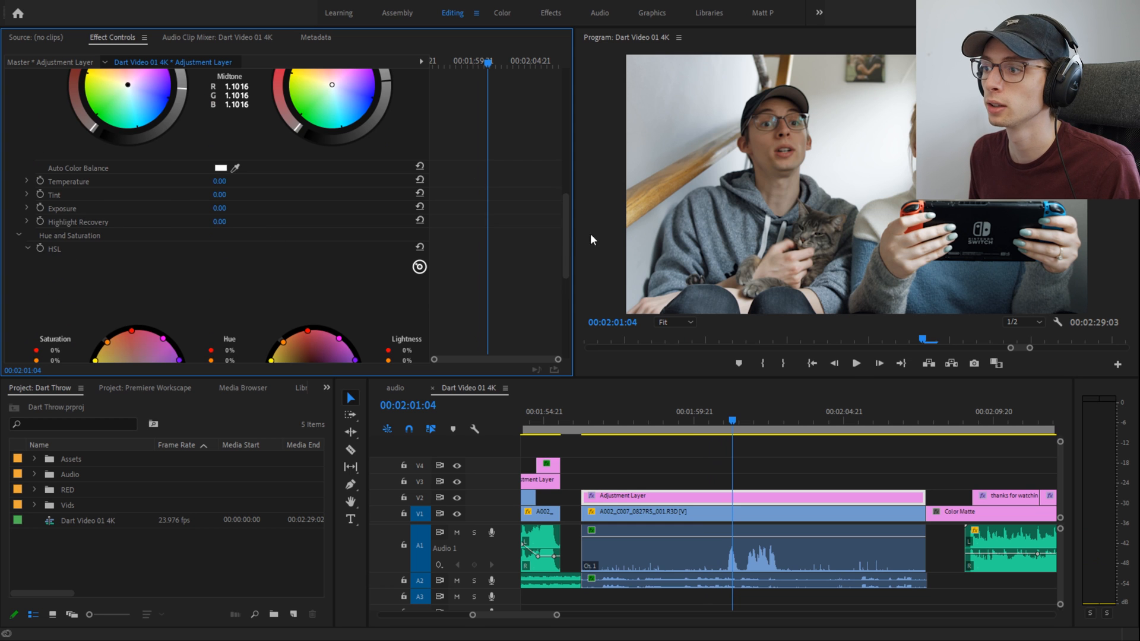
scroll(up, 3)
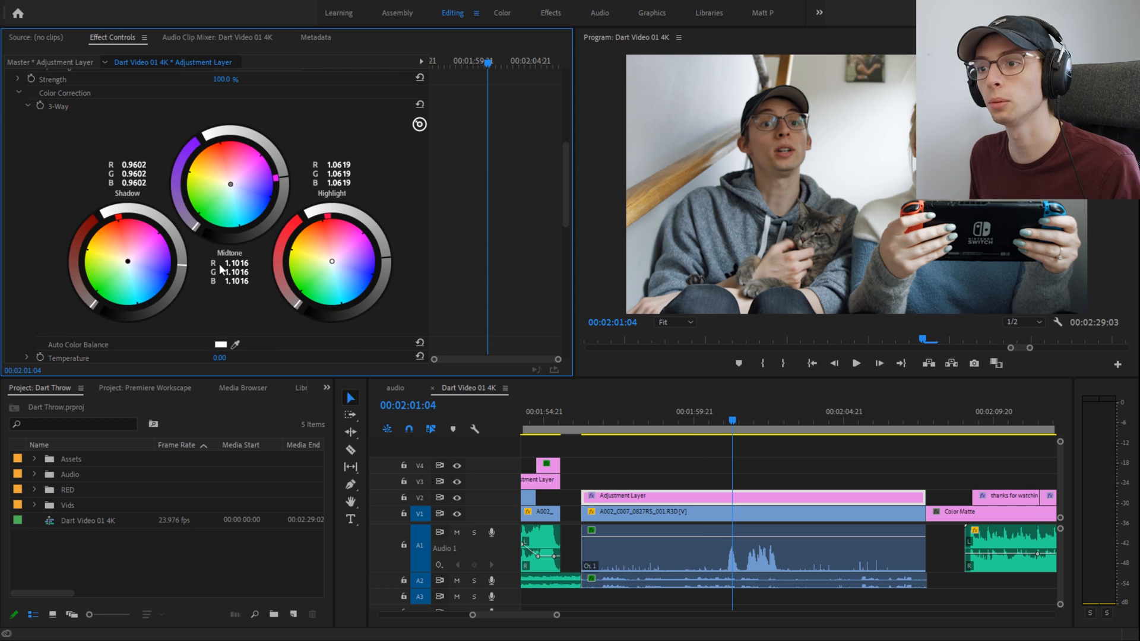
Step: Close the Metadata, Libraries and Info panels and group the Premiere Workscape project with Source
click(316, 37)
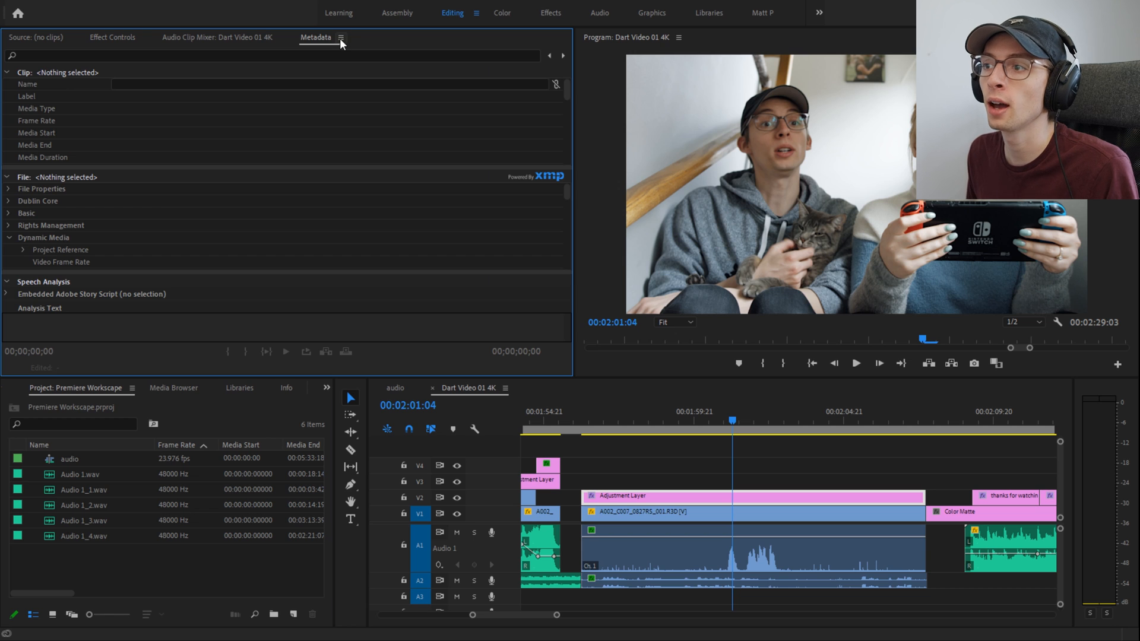
click(216, 37)
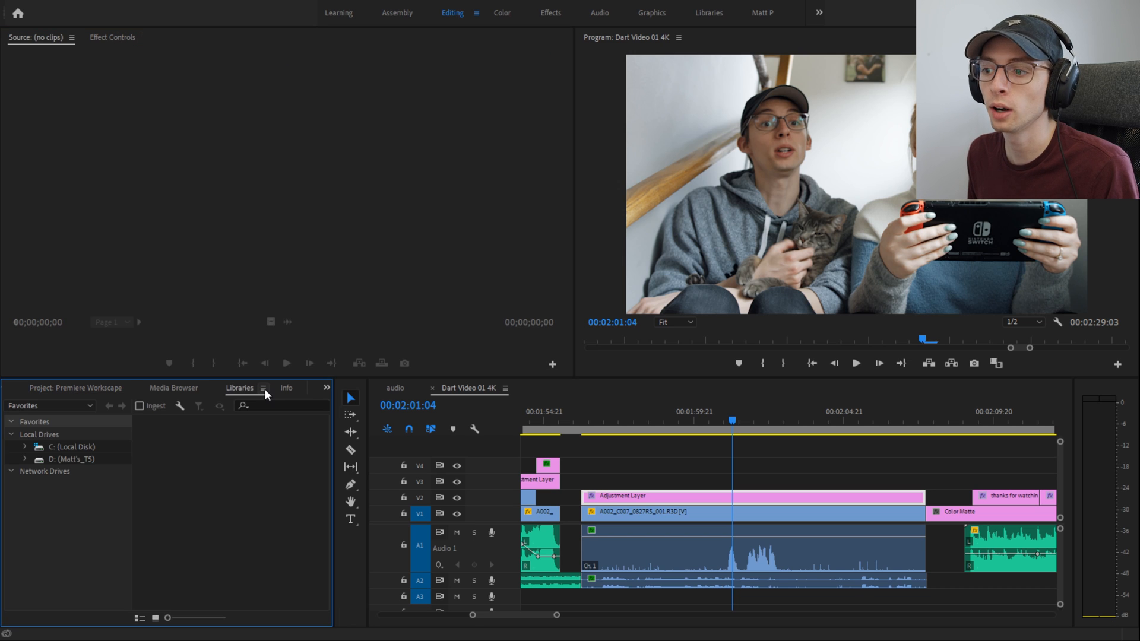
click(233, 387)
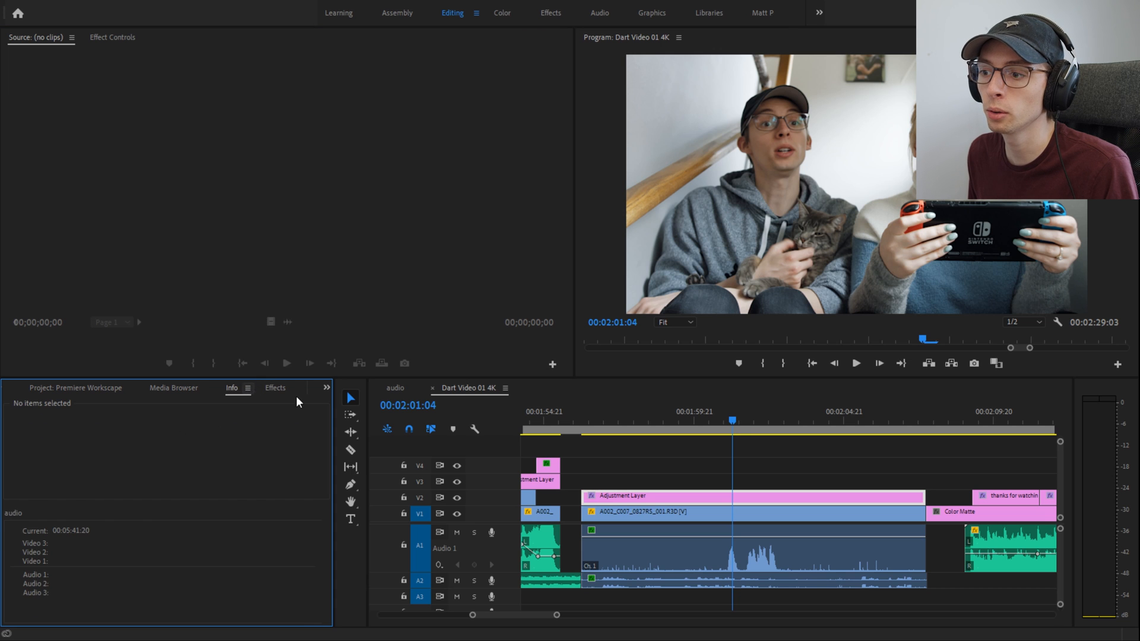
click(74, 387)
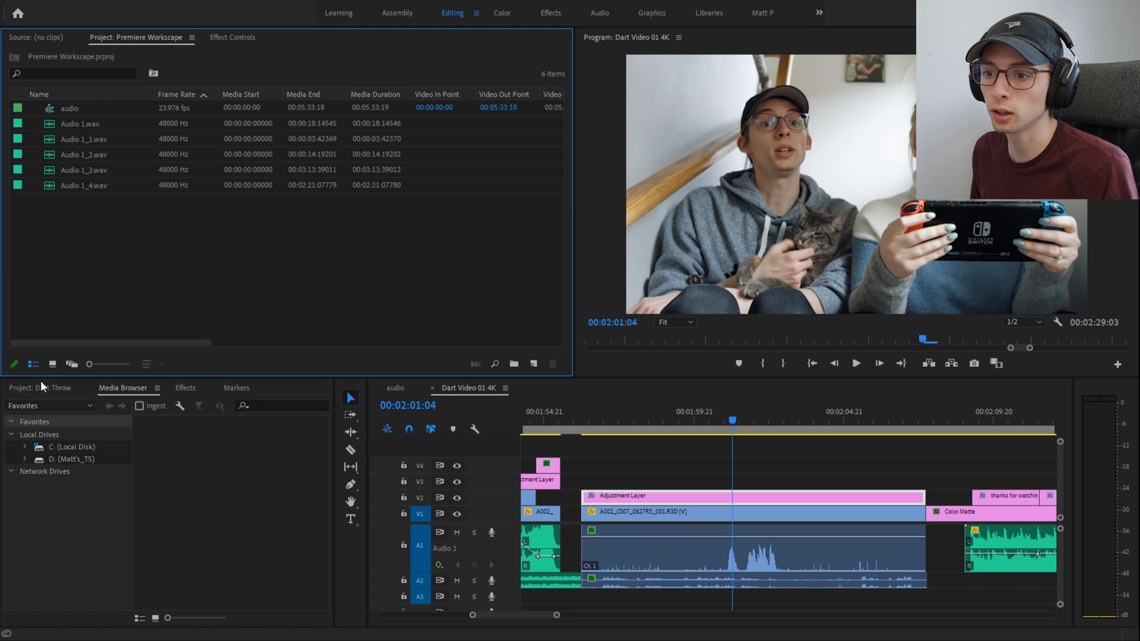
Step: Merge Media Browser, Dart Throw project, Effects and Markers into Source, then show the adjustment layer's Effect Controls
click(123, 388)
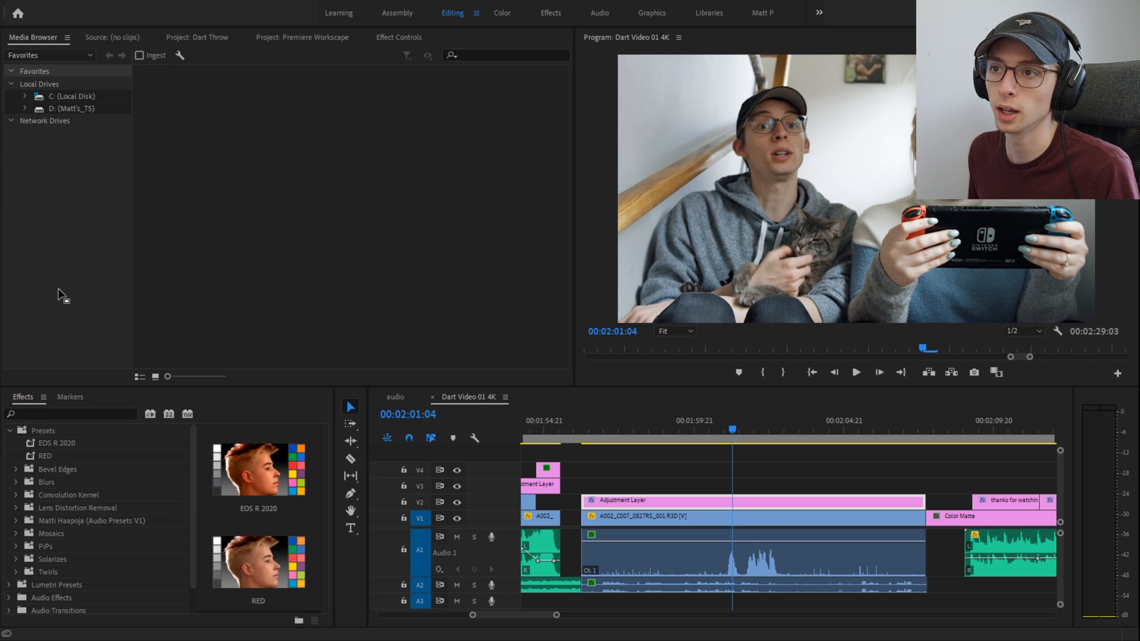
click(98, 36)
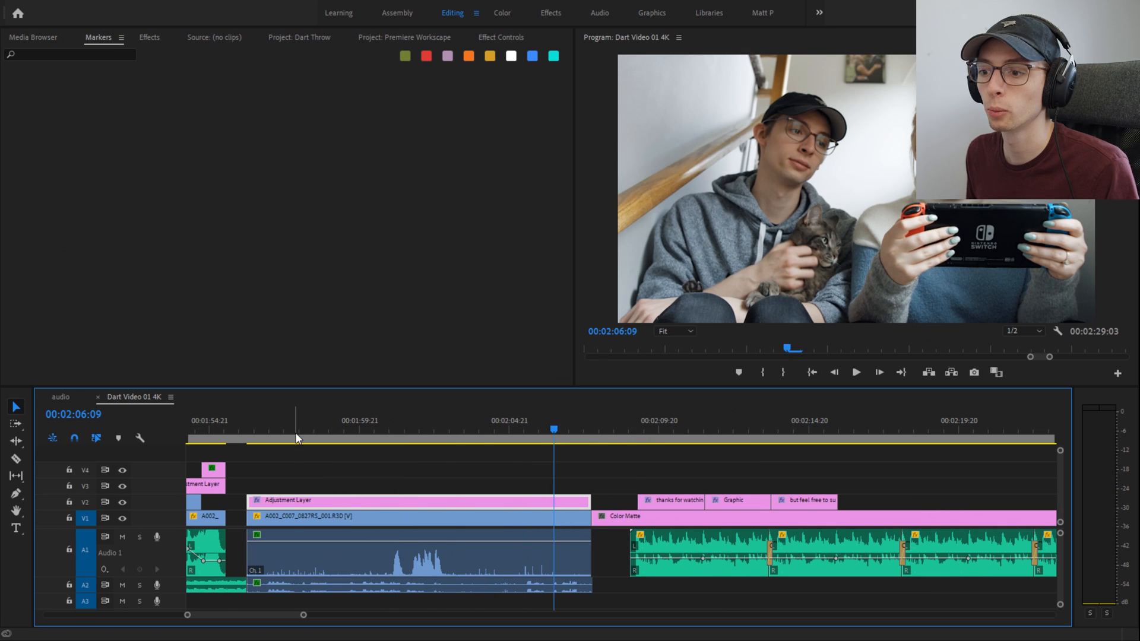
click(765, 420)
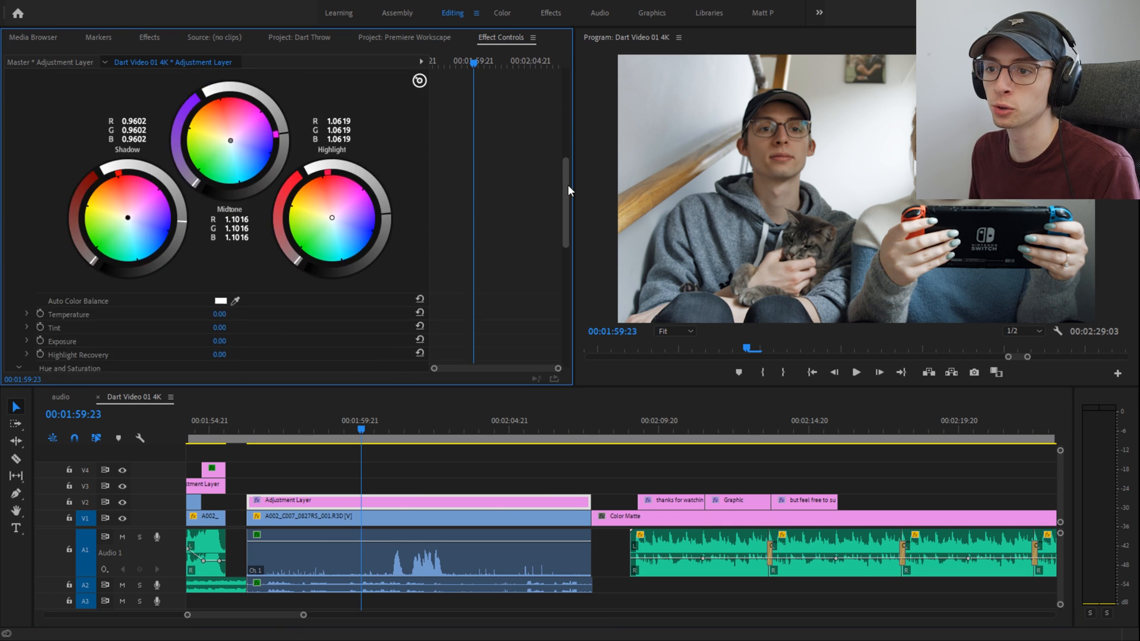
scroll(up, 3)
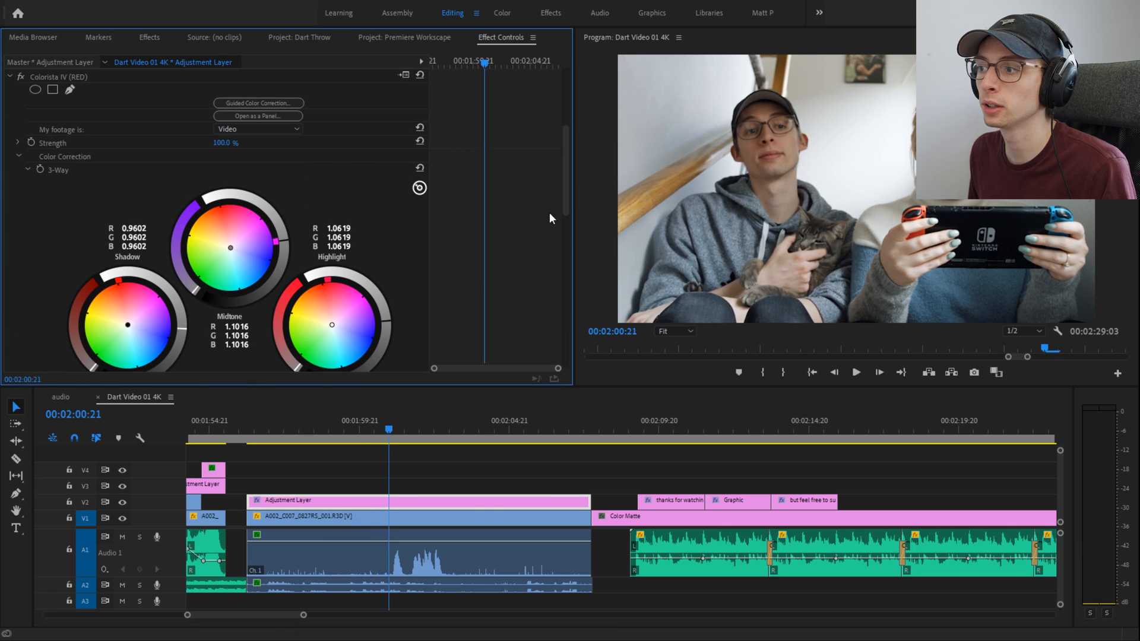
scroll(up, 3)
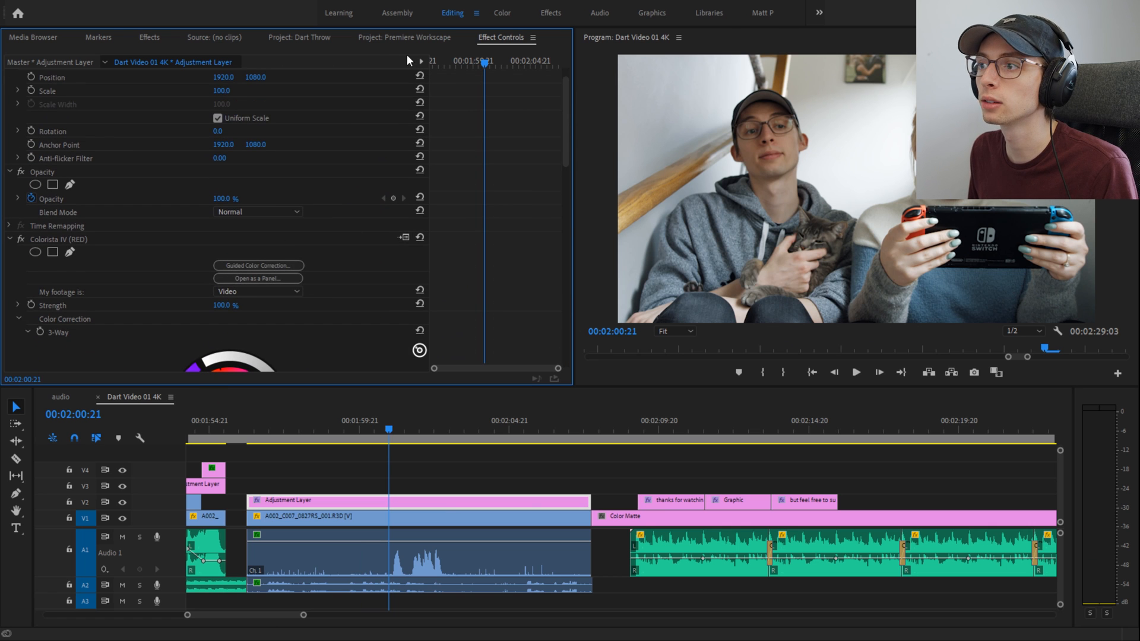
mouse_move(1130, 258)
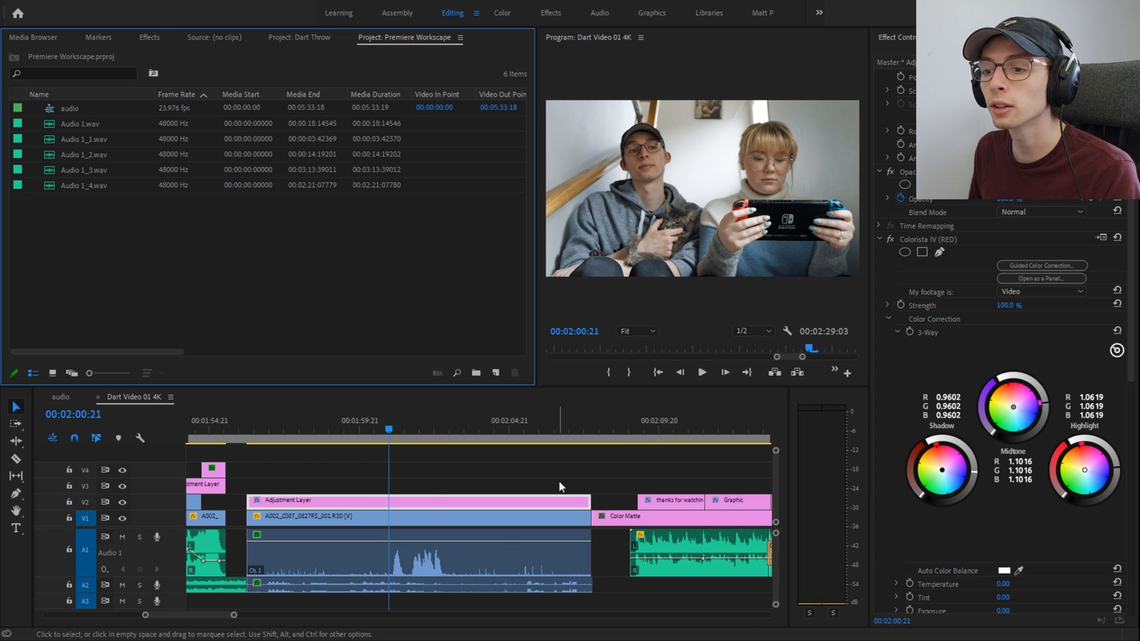
mouse_move(895, 385)
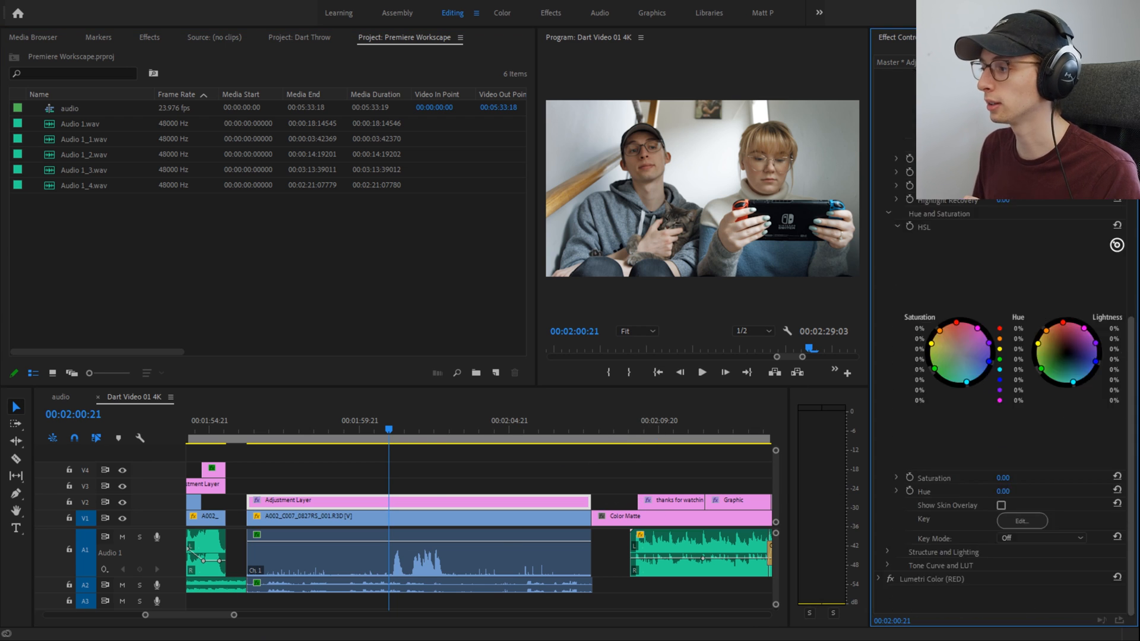
Step: Dock Effect Controls at the right edge as a full-height panel
click(487, 431)
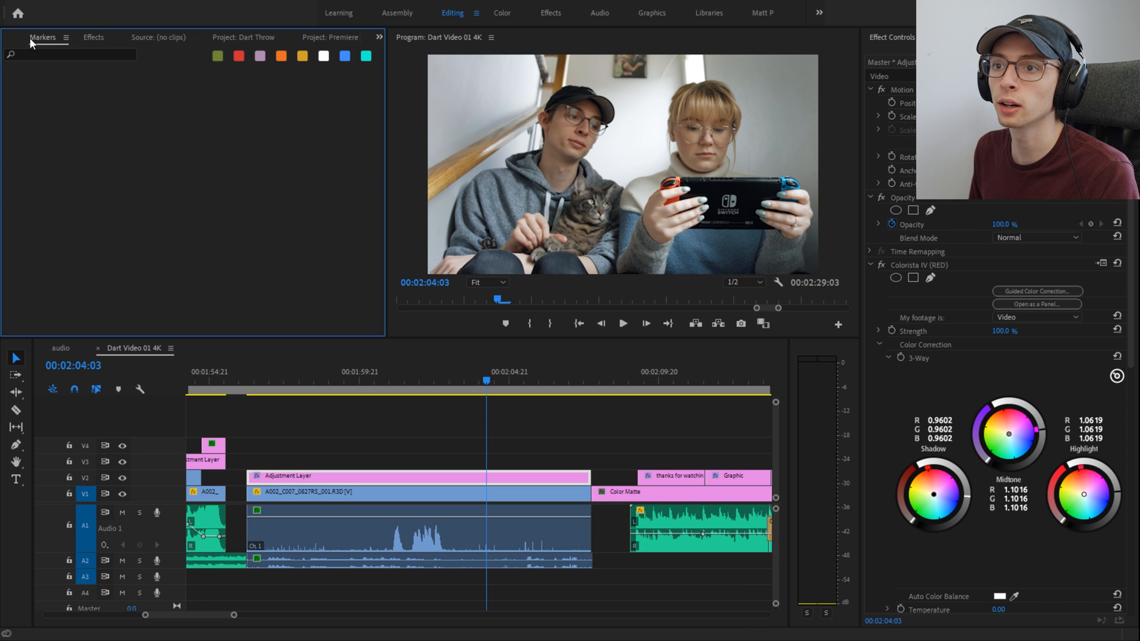
Step: Dock Markers beside Effect Controls, add the marker note 'Add broll he', then return to Effect Controls
click(330, 36)
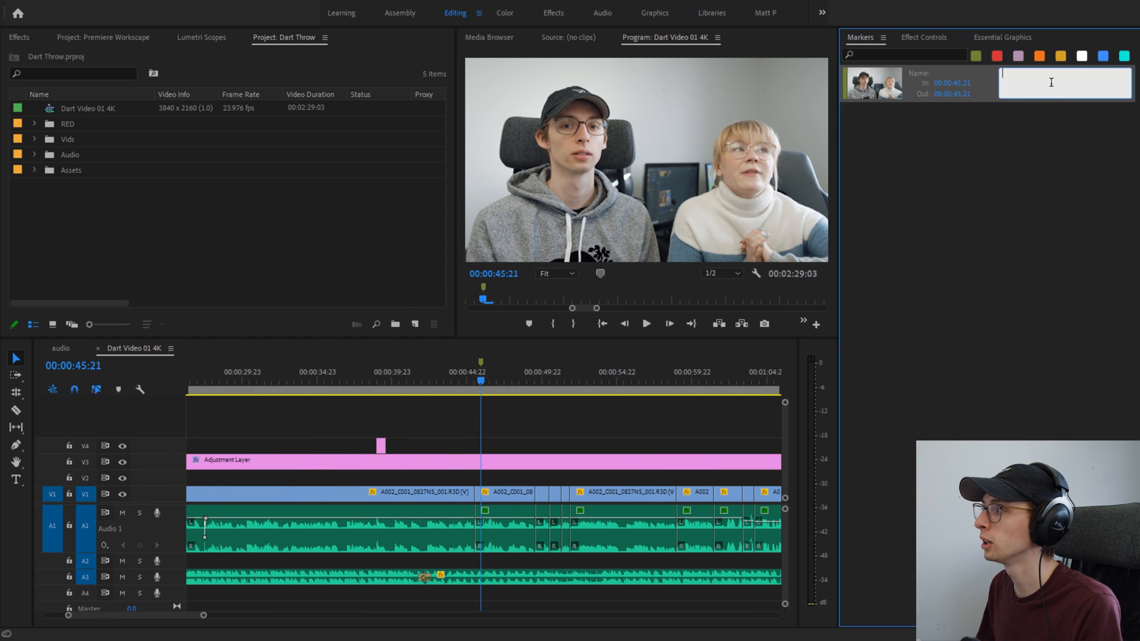
text(asjkdak)
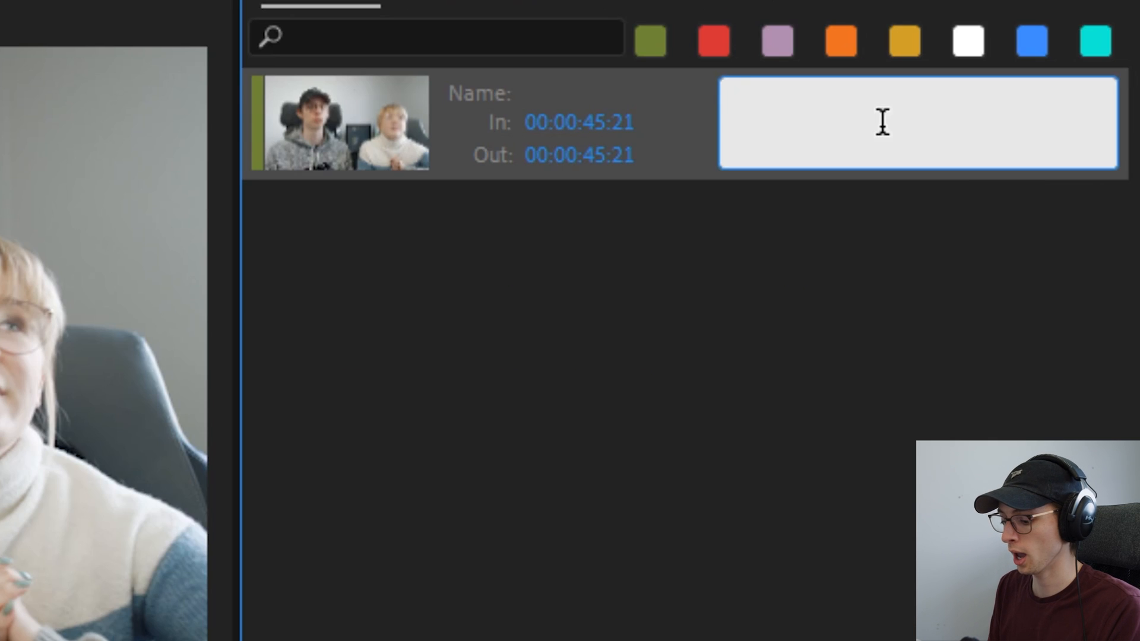
text(Add broll here)
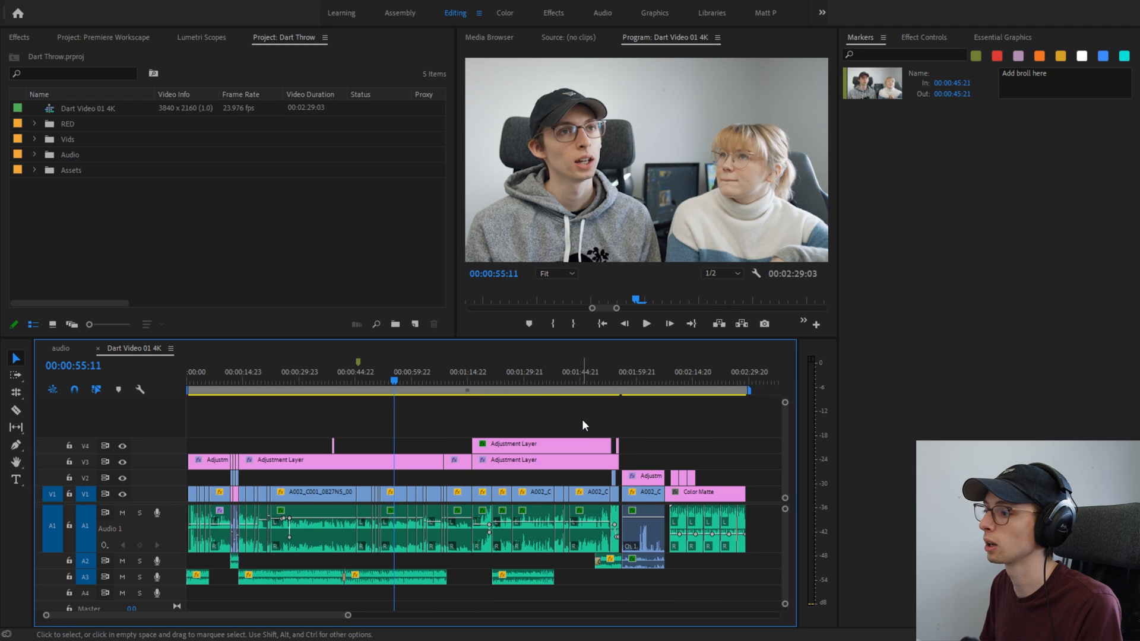
click(872, 83)
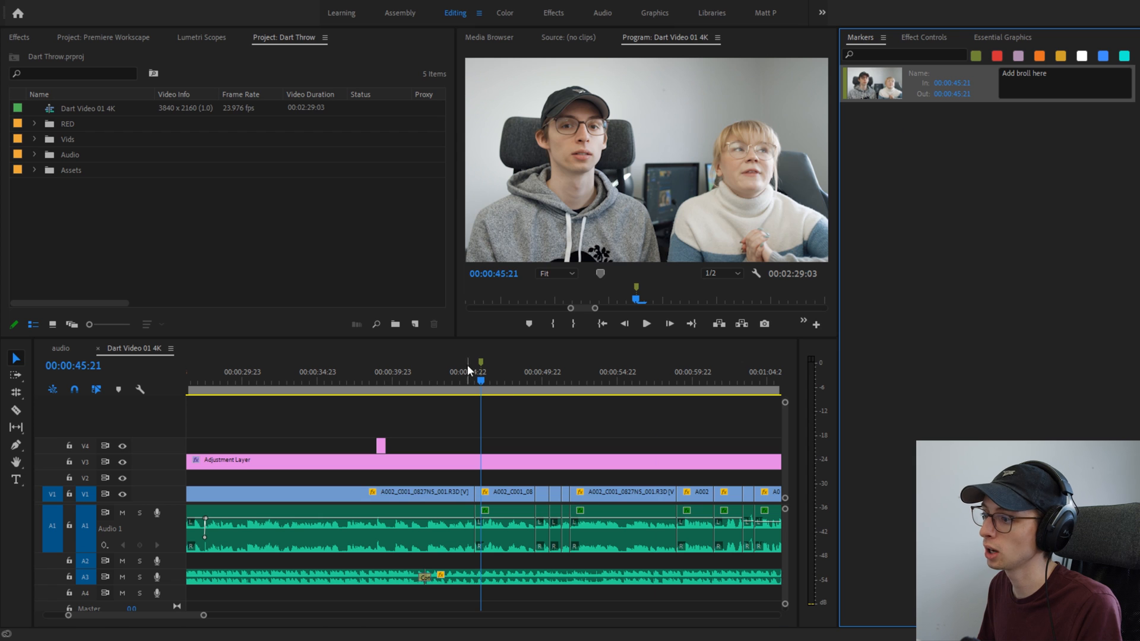
mouse_move(834, 307)
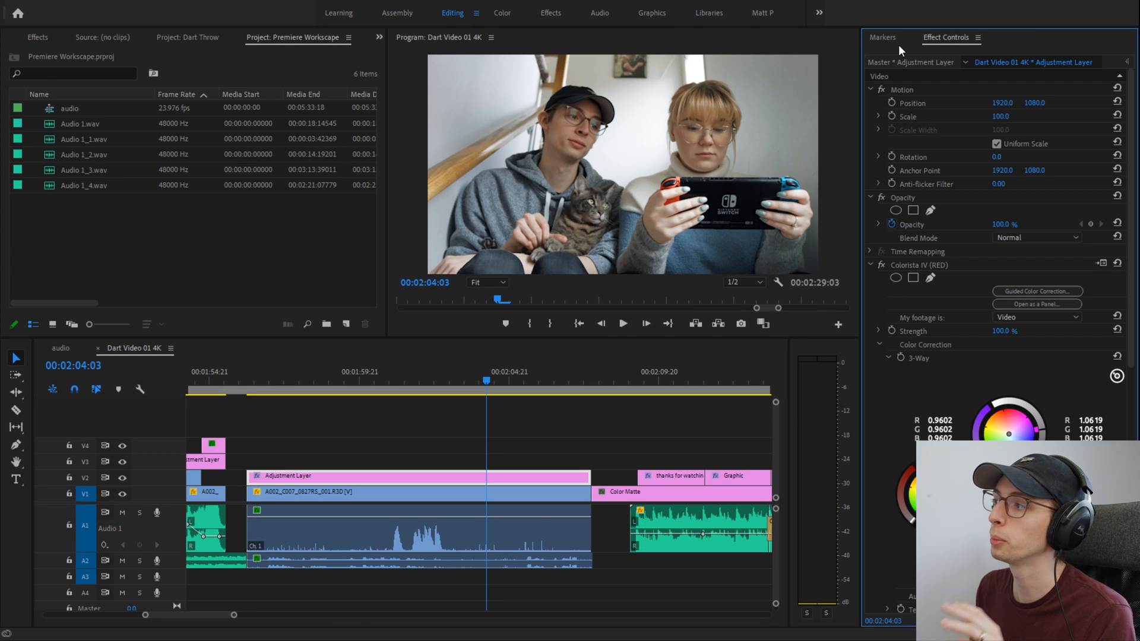
mouse_move(894, 43)
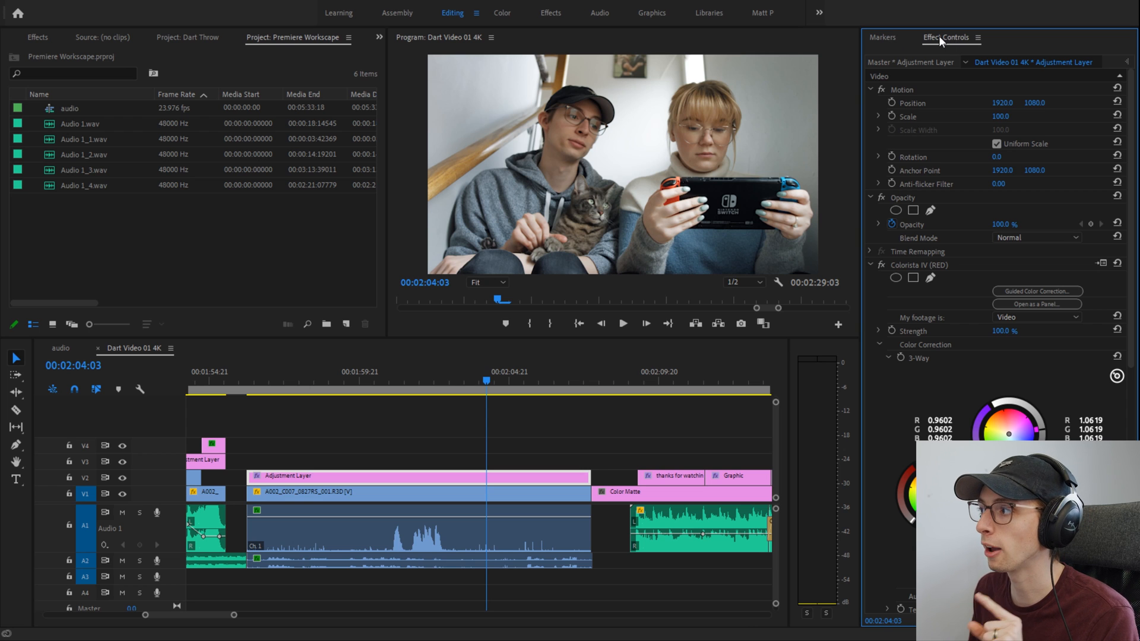
click(882, 37)
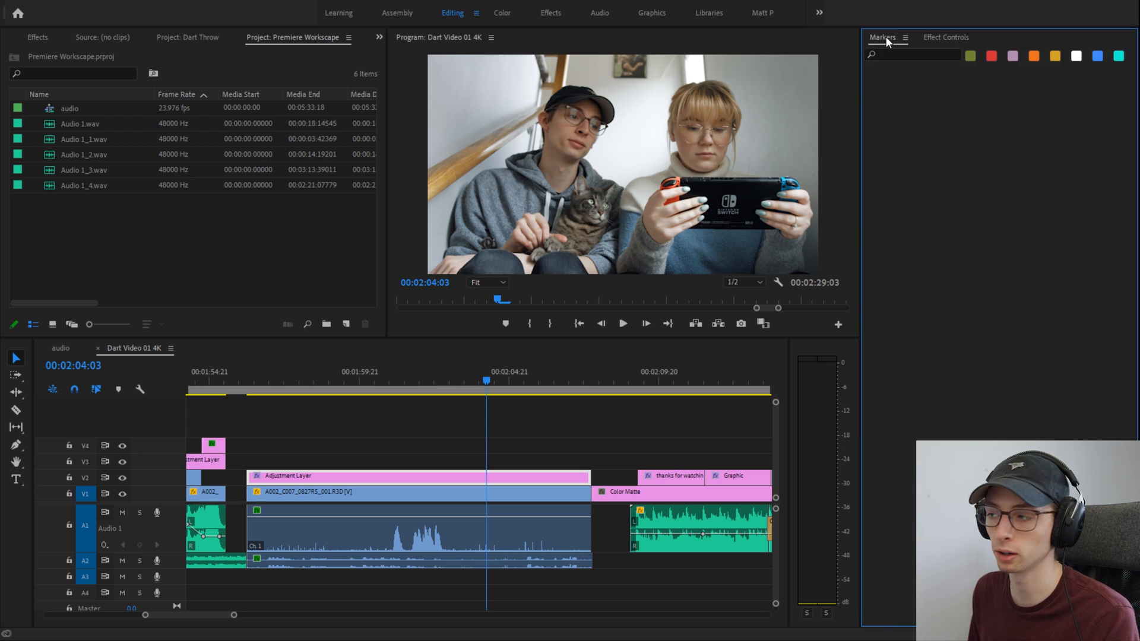
mouse_move(946, 37)
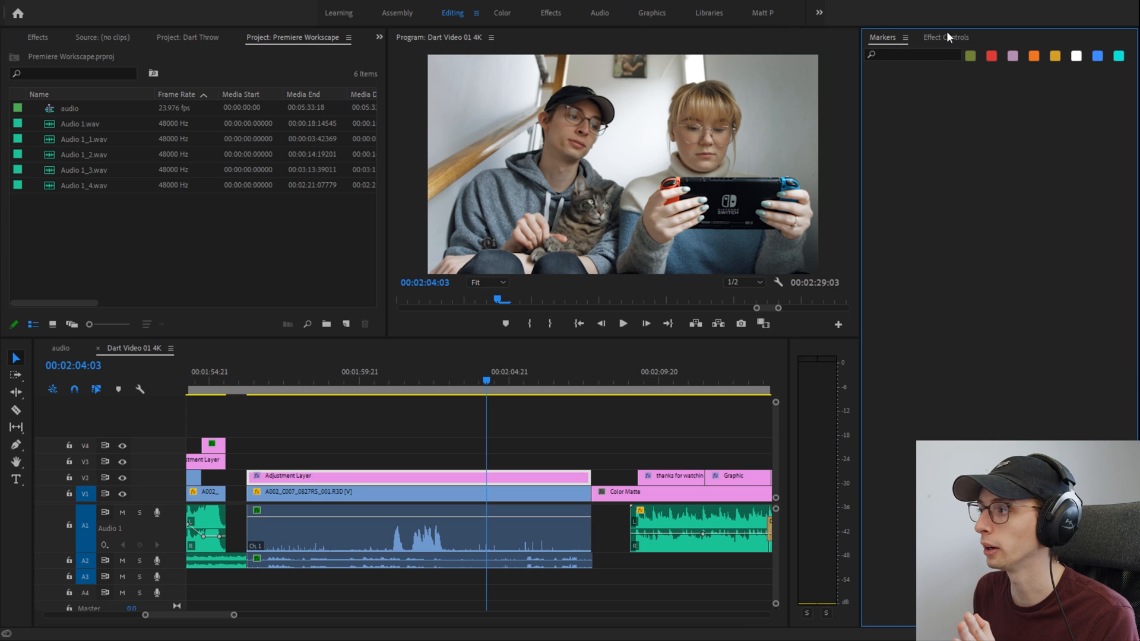
click(945, 37)
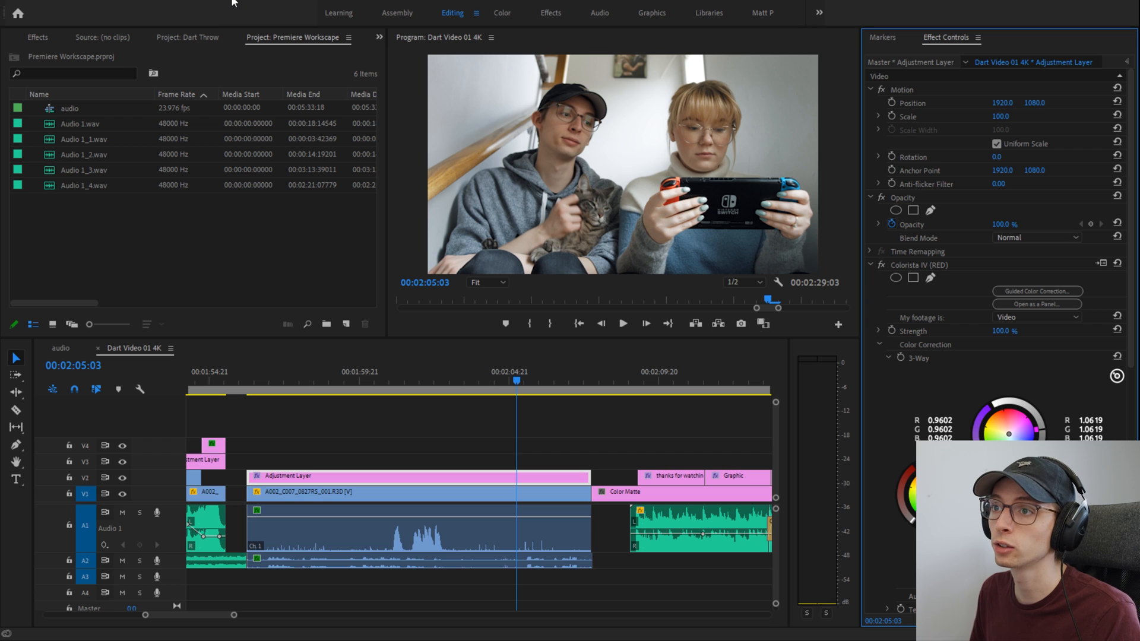
mouse_move(289, 343)
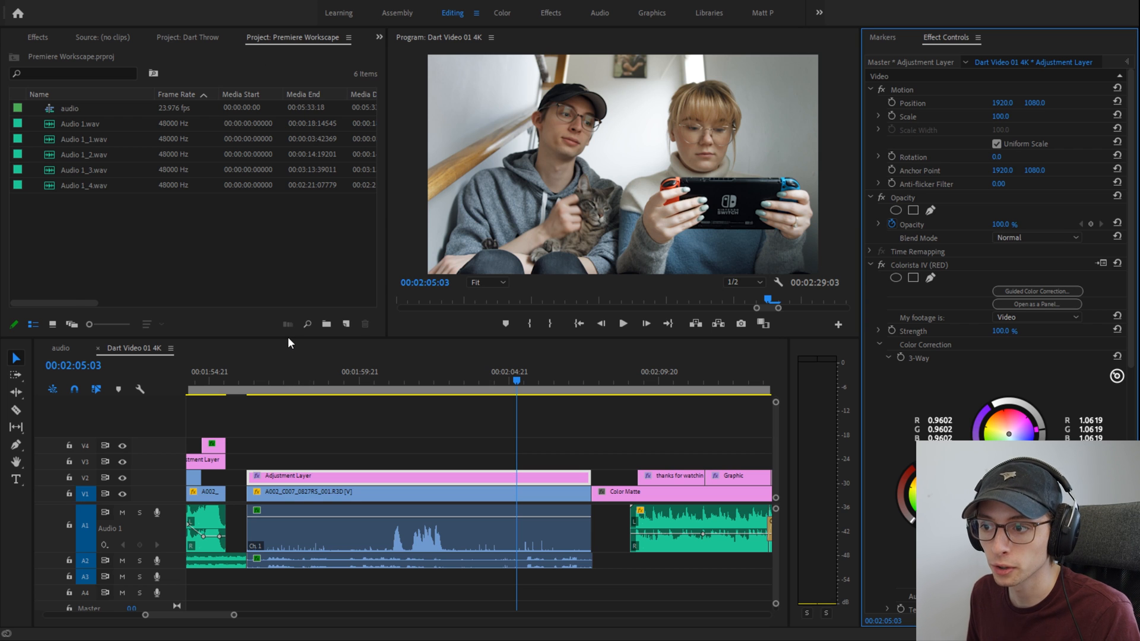
Step: Cycle the left group through Lumetri Scopes, Premiere Workscape project and Effects tabs
click(317, 36)
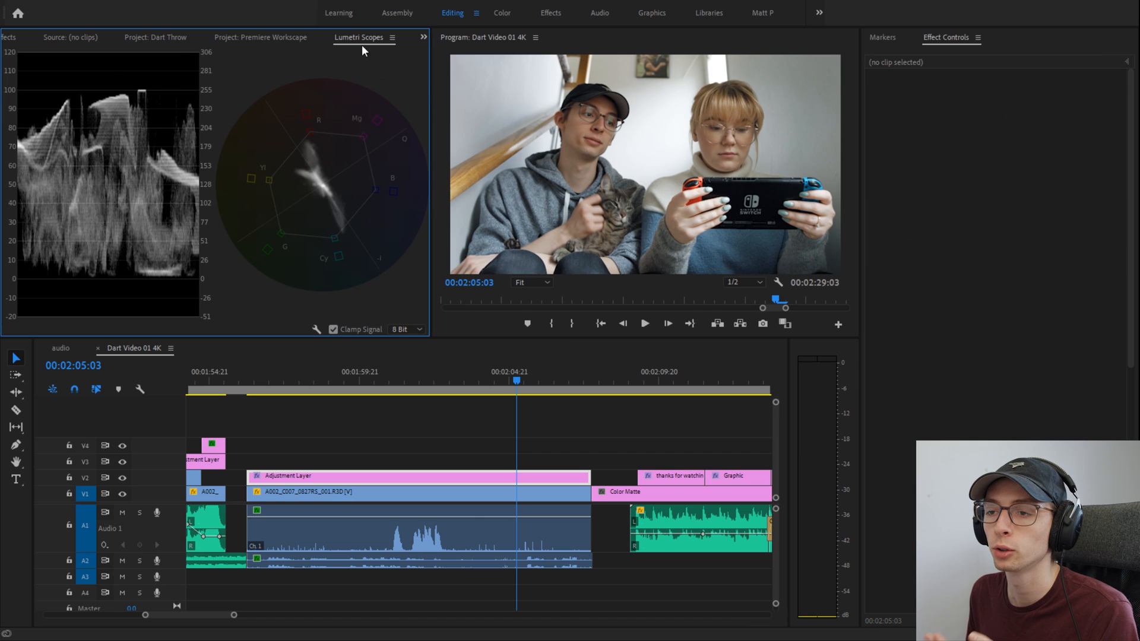
click(261, 37)
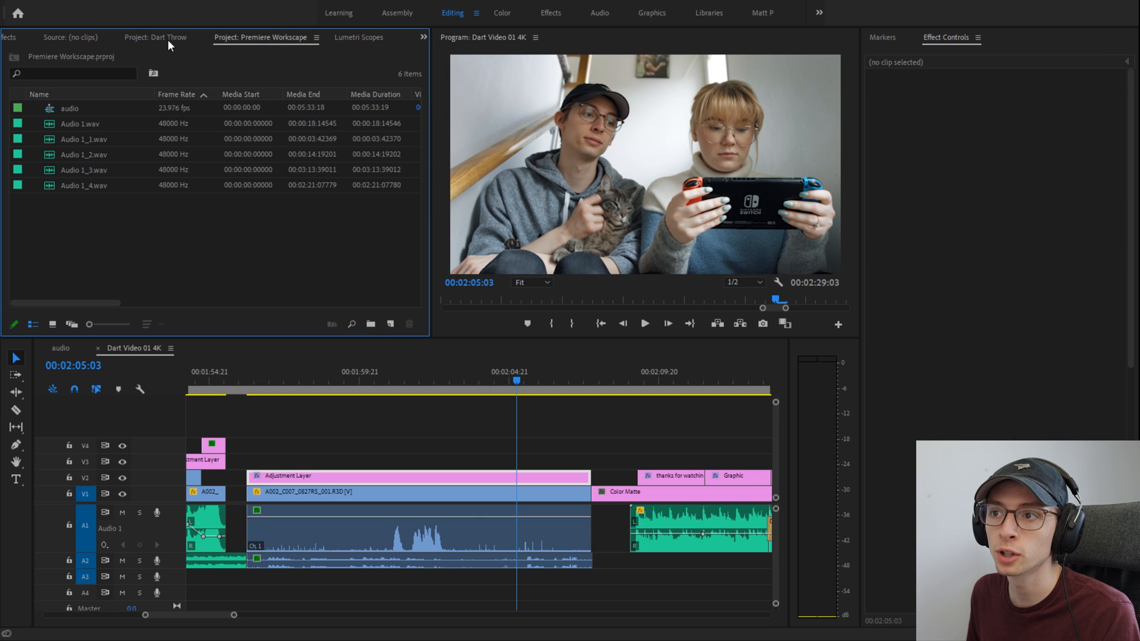
click(357, 37)
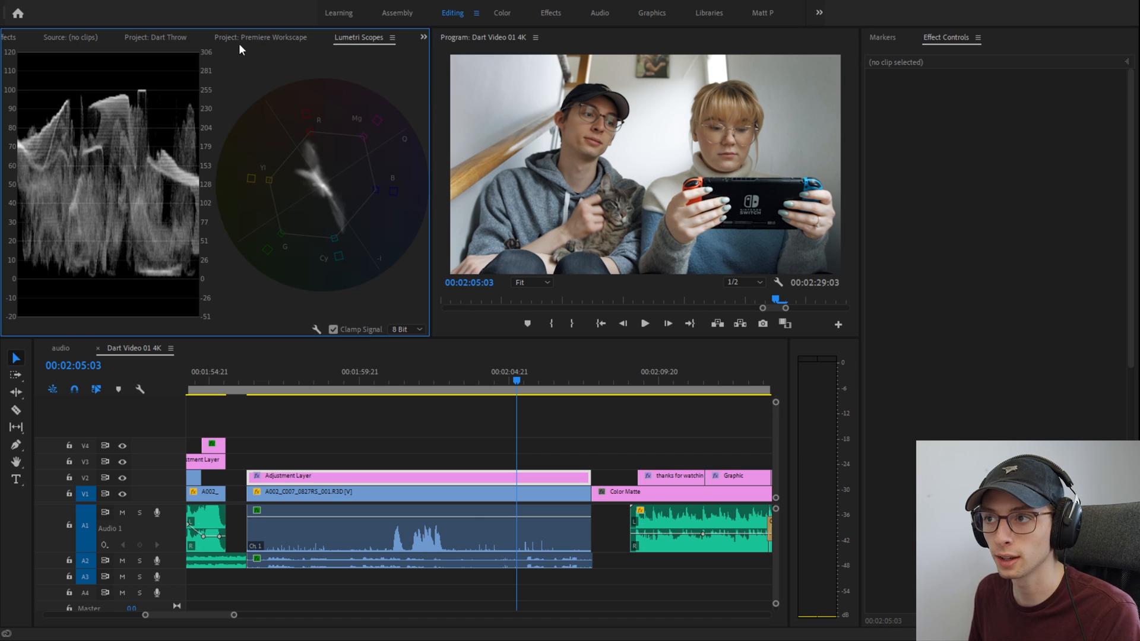
click(9, 37)
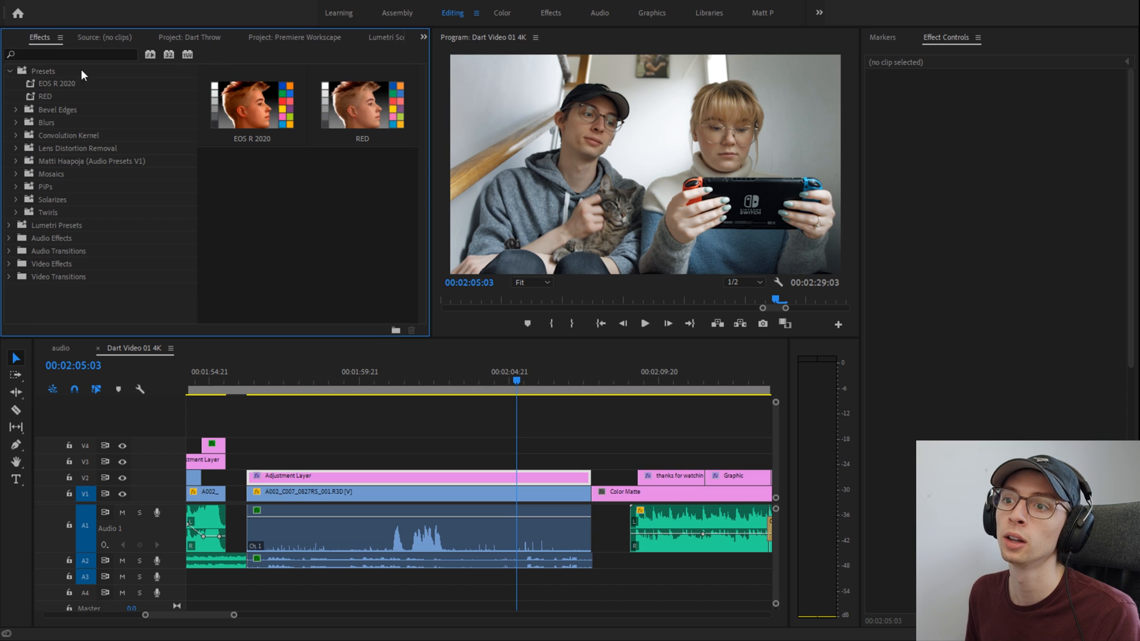
mouse_move(367, 64)
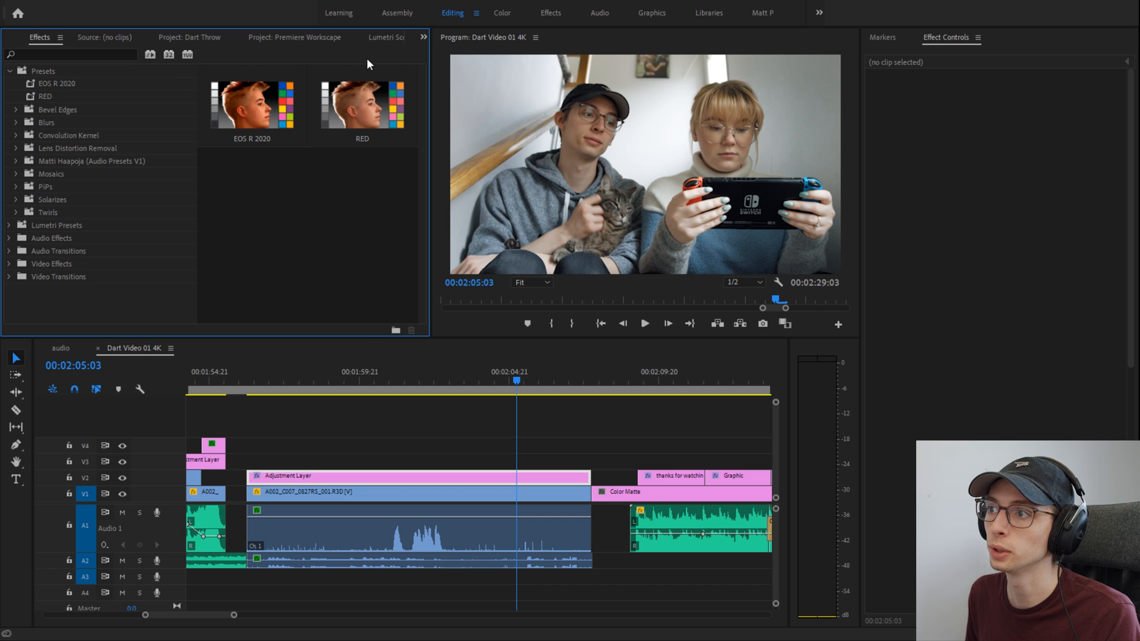
click(373, 37)
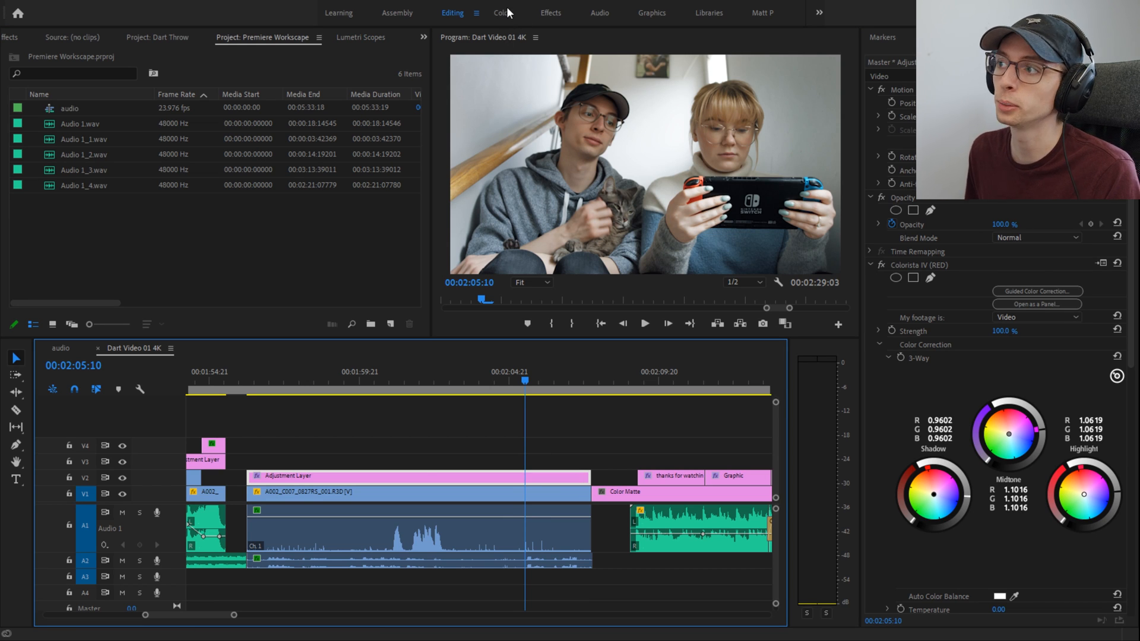
mouse_move(539, 121)
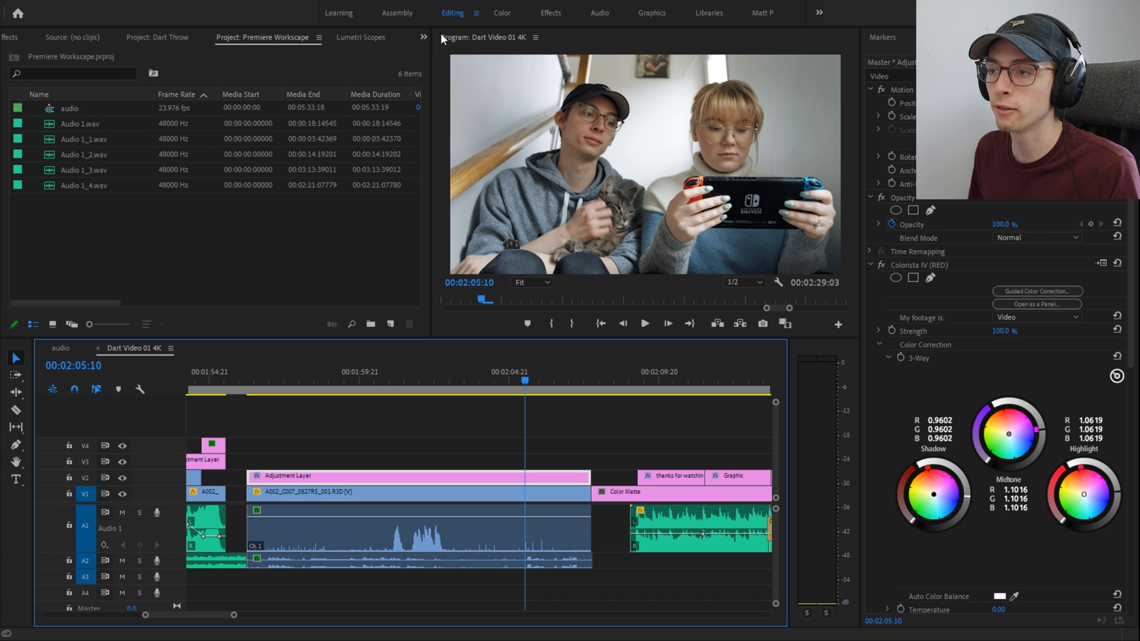
Step: Bring up the Lumetri Scopes waveform and vectorscope, then switch to another left-group tab
click(359, 37)
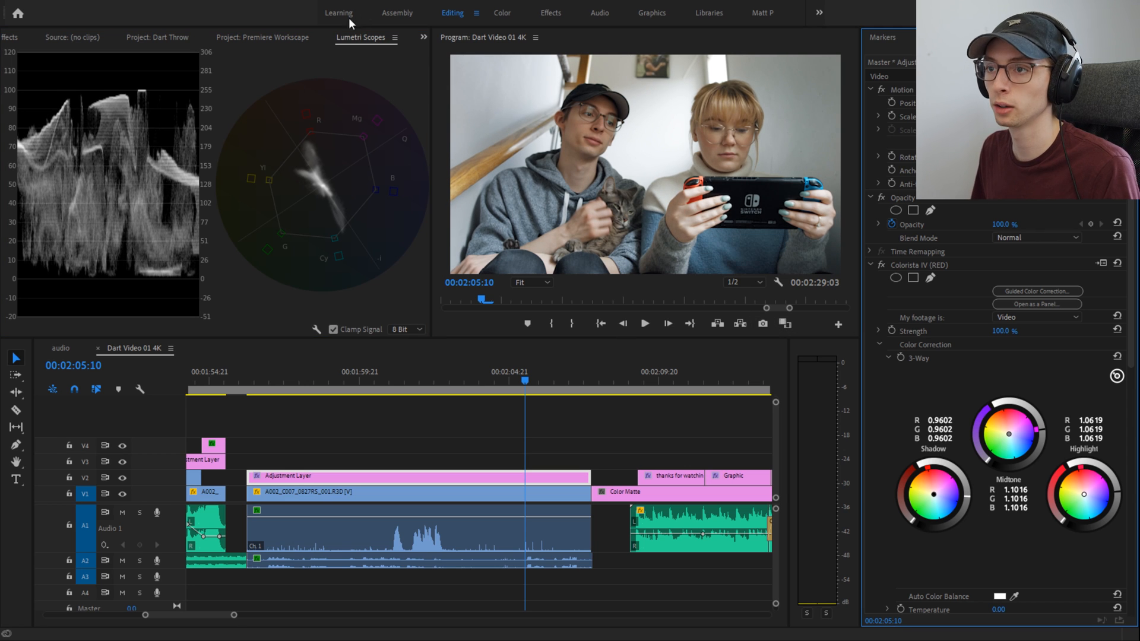
click(263, 36)
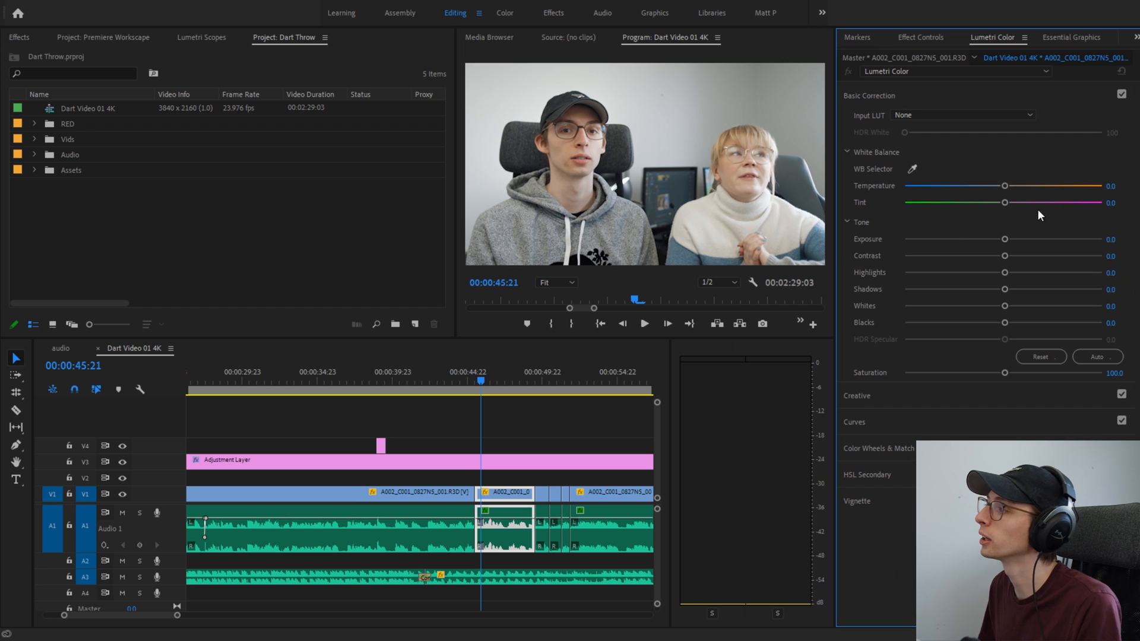
Step: Check the clip's Effect Controls, then Lumetri Color, then Effect Controls again
click(920, 37)
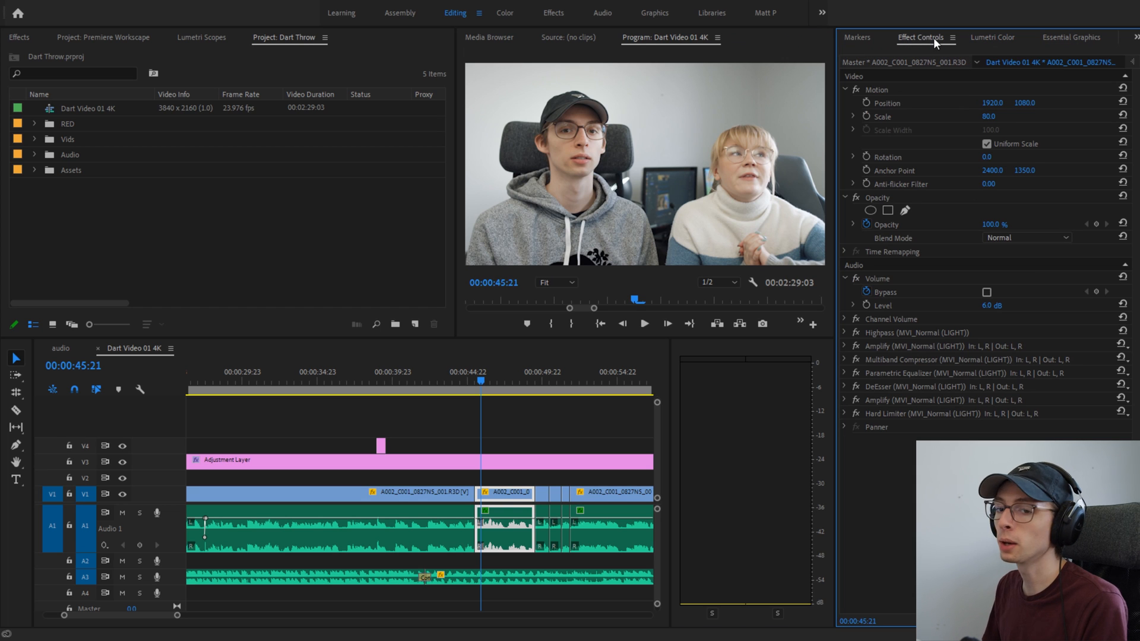
click(991, 37)
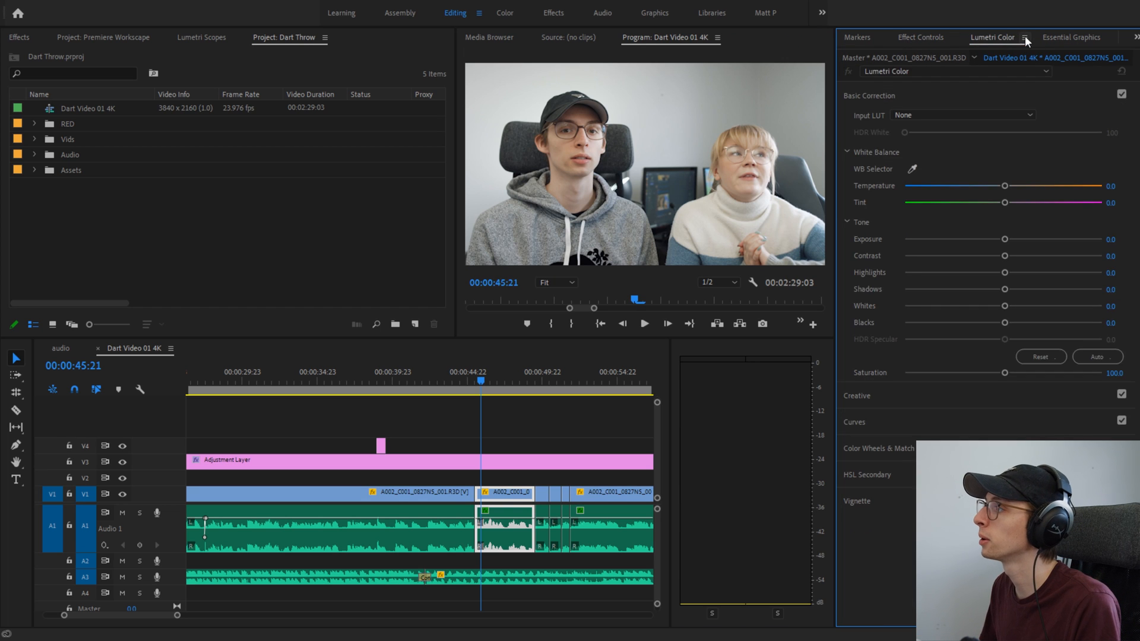
click(918, 37)
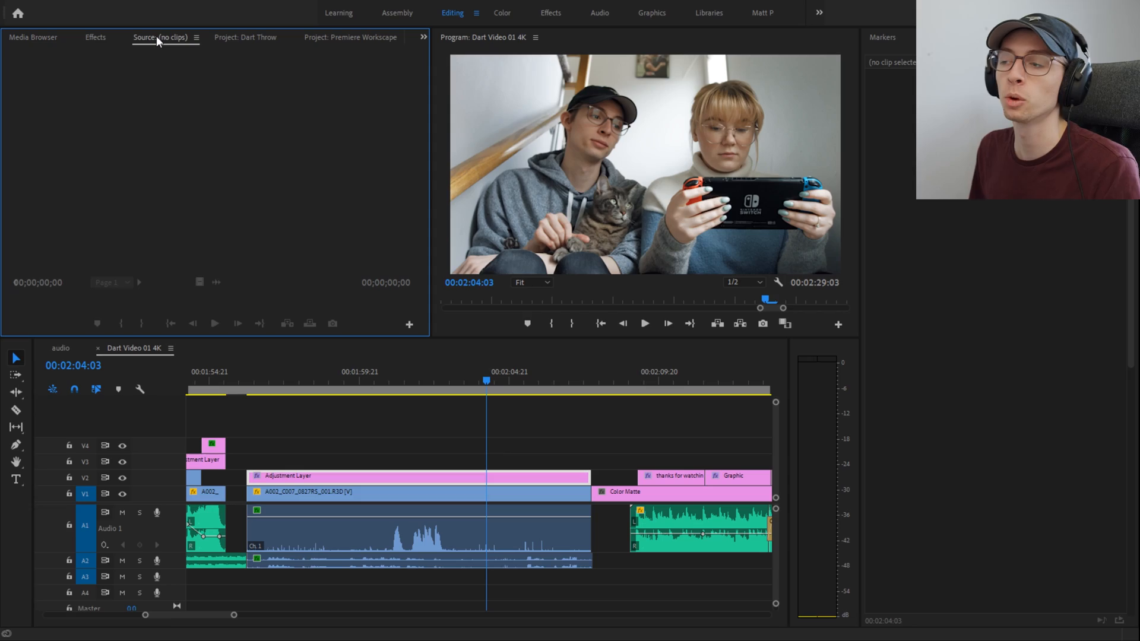
mouse_move(213, 54)
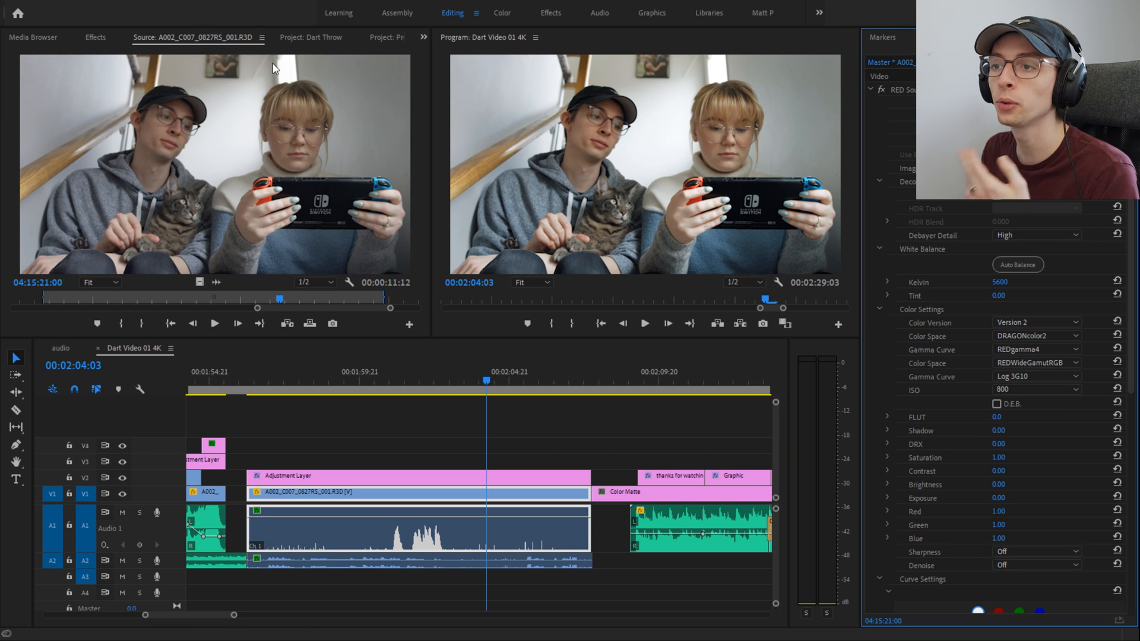
mouse_move(307, 117)
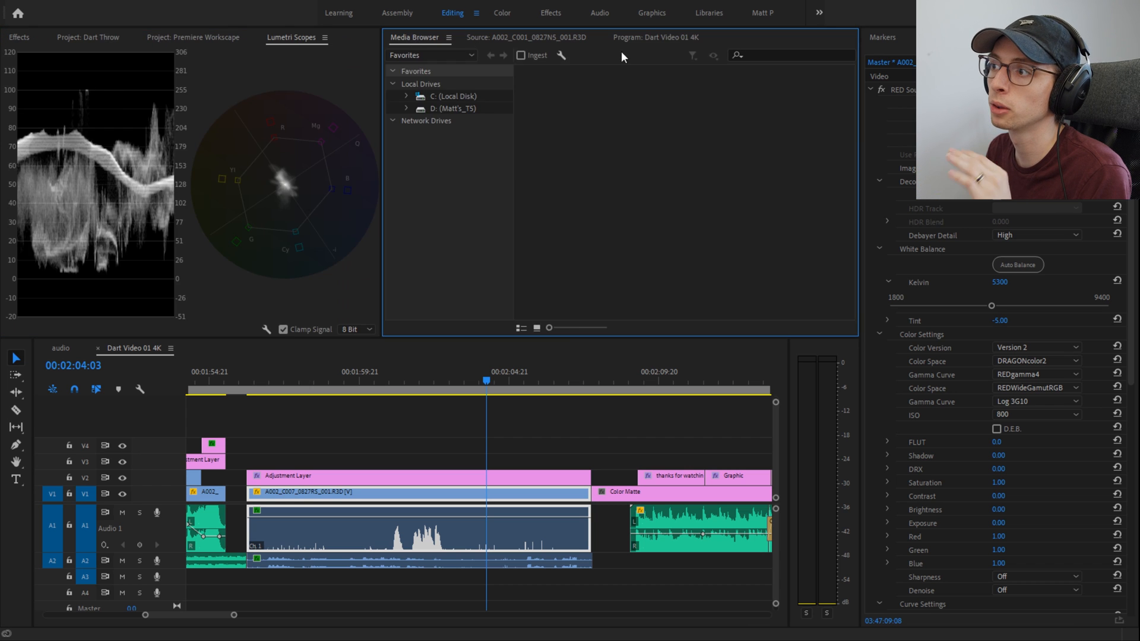
mouse_move(415, 37)
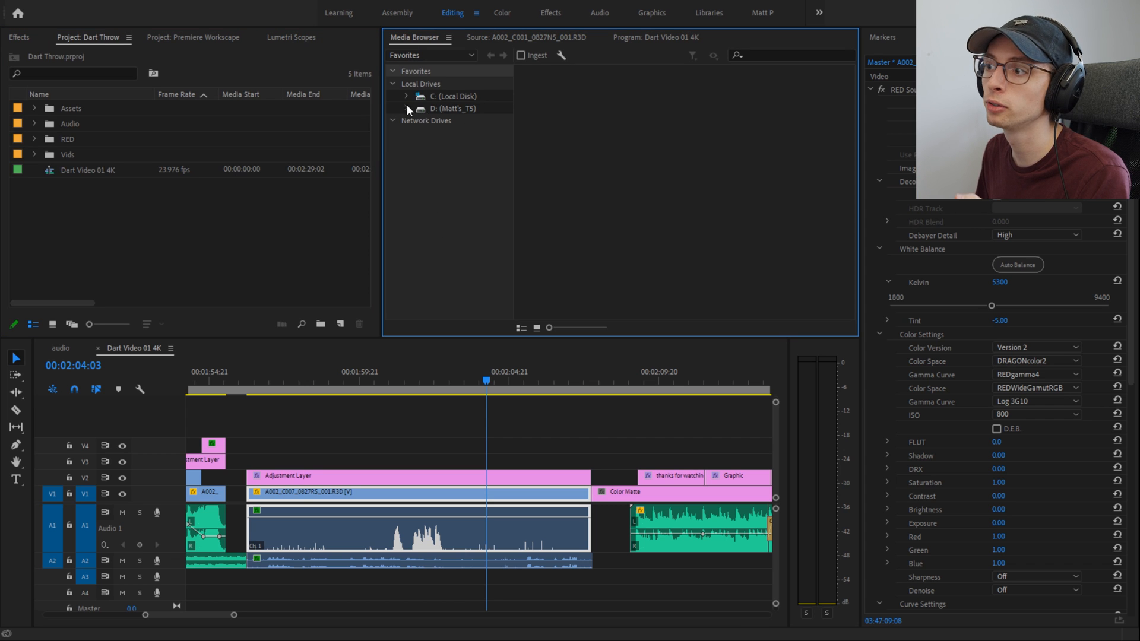
Step: Expand the D: drive's folders in the Media Browser
click(408, 108)
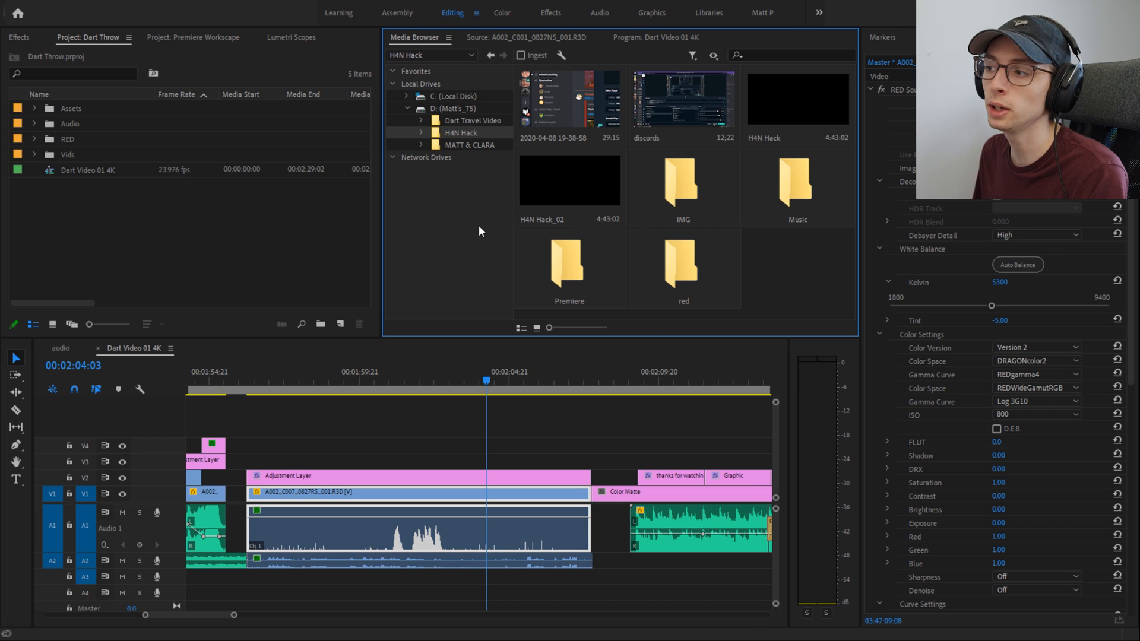
mouse_move(663, 43)
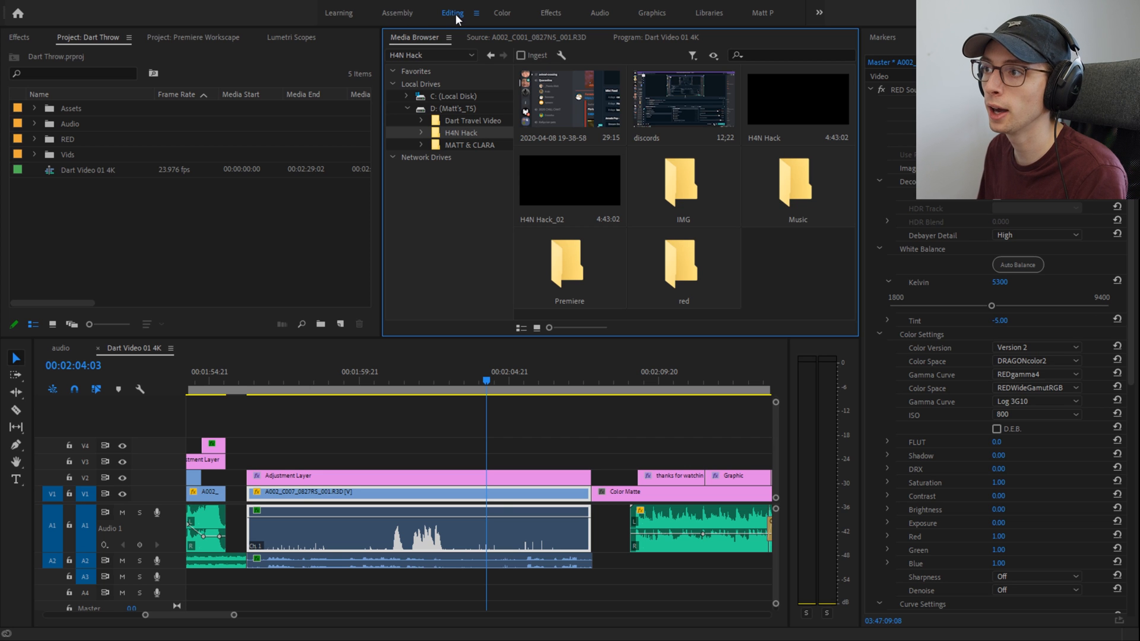
mouse_move(508, 47)
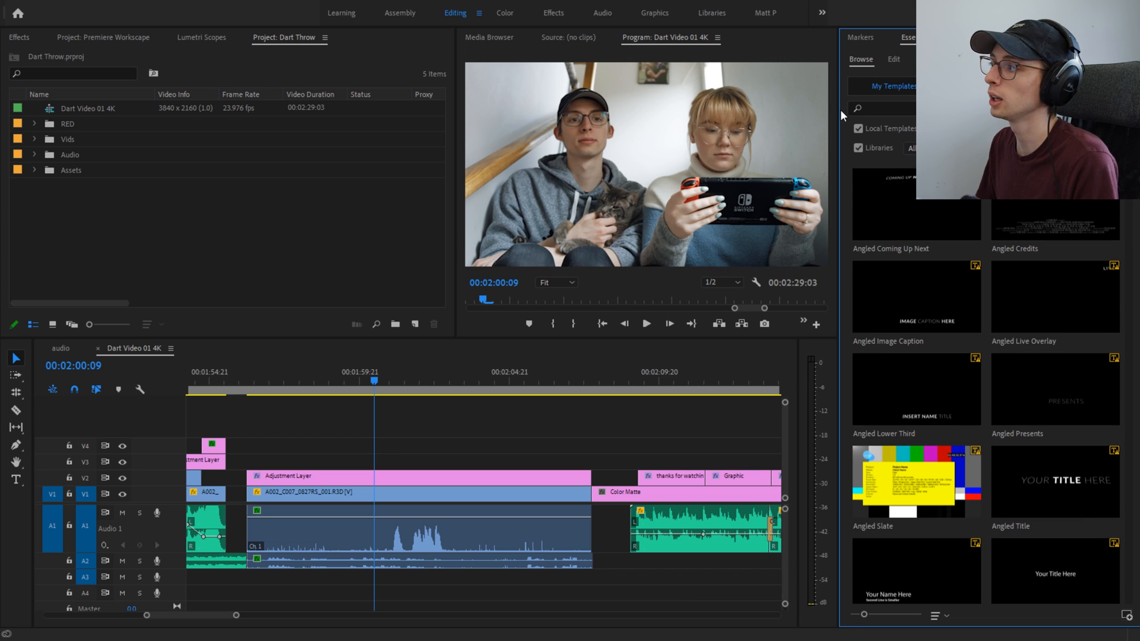
mouse_move(896, 64)
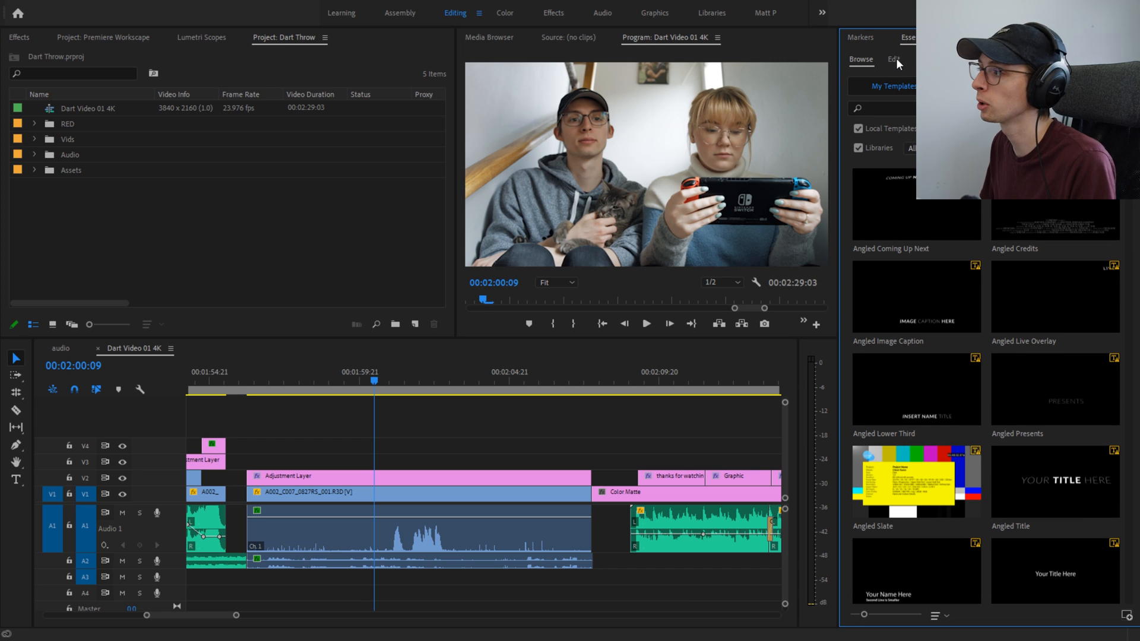
Step: Switch Essential Graphics from browsing templates to its Edit view
click(893, 58)
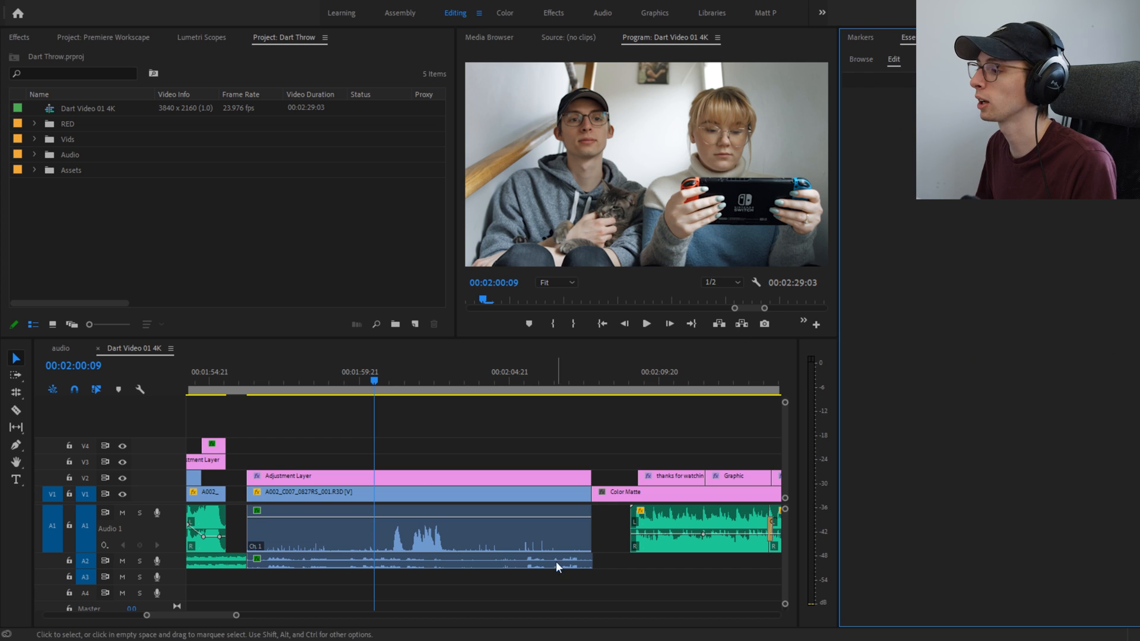